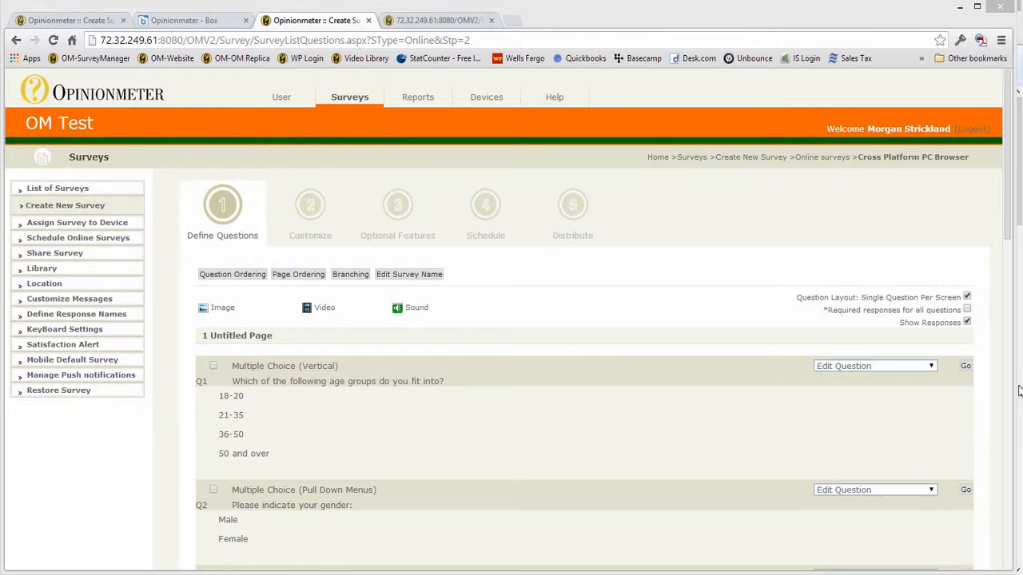
mouse_move(1010, 368)
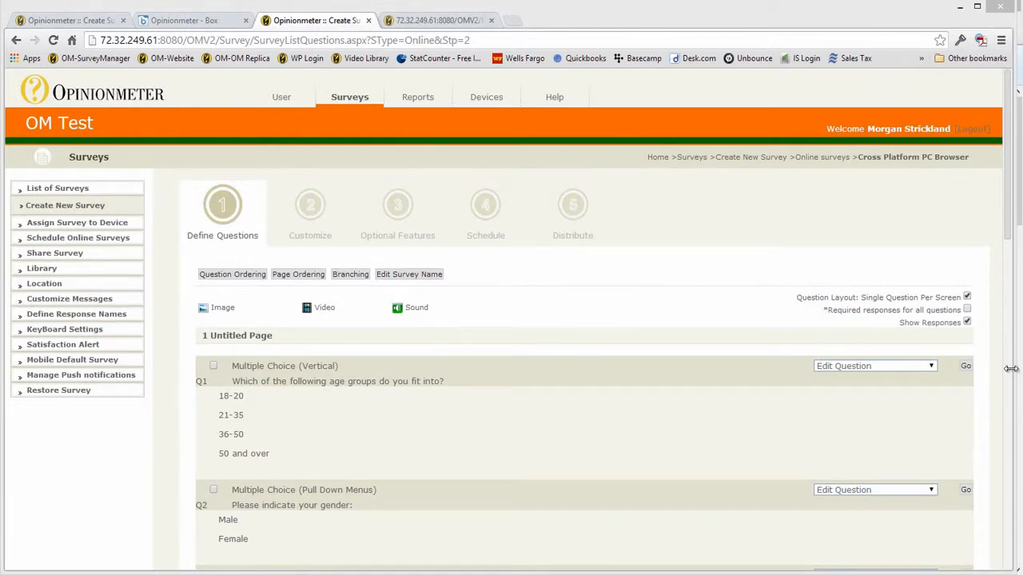
mouse_move(671, 476)
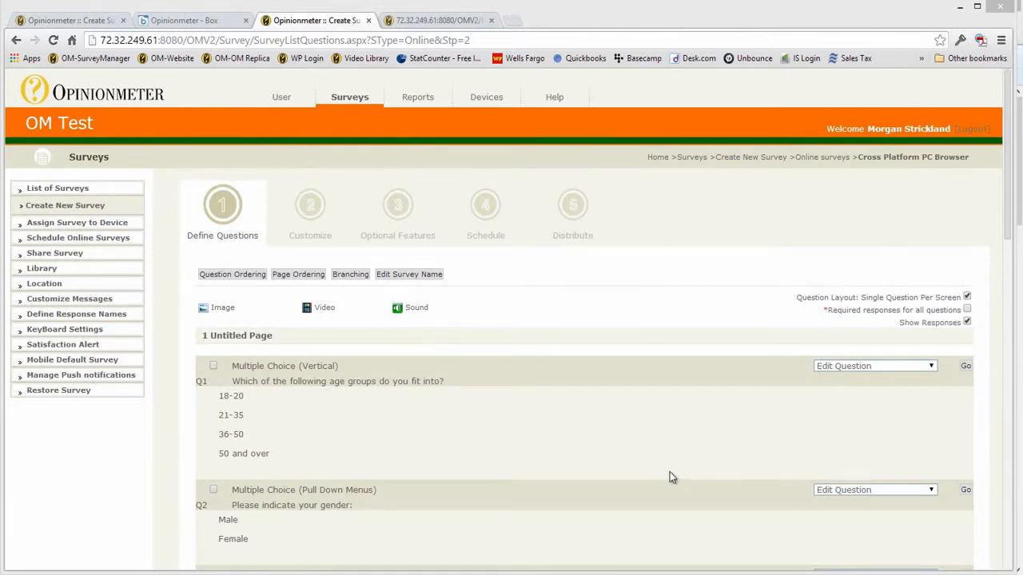
Scroll to bring the mirrored iPhone's Opinionmeter welcome page into view
scroll("down", 3)
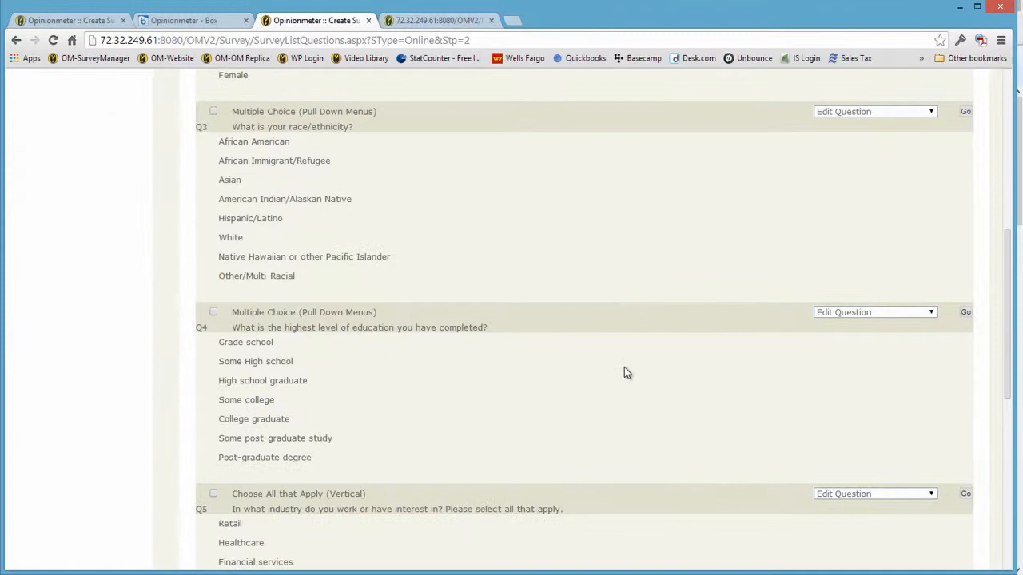
scroll("down", 3)
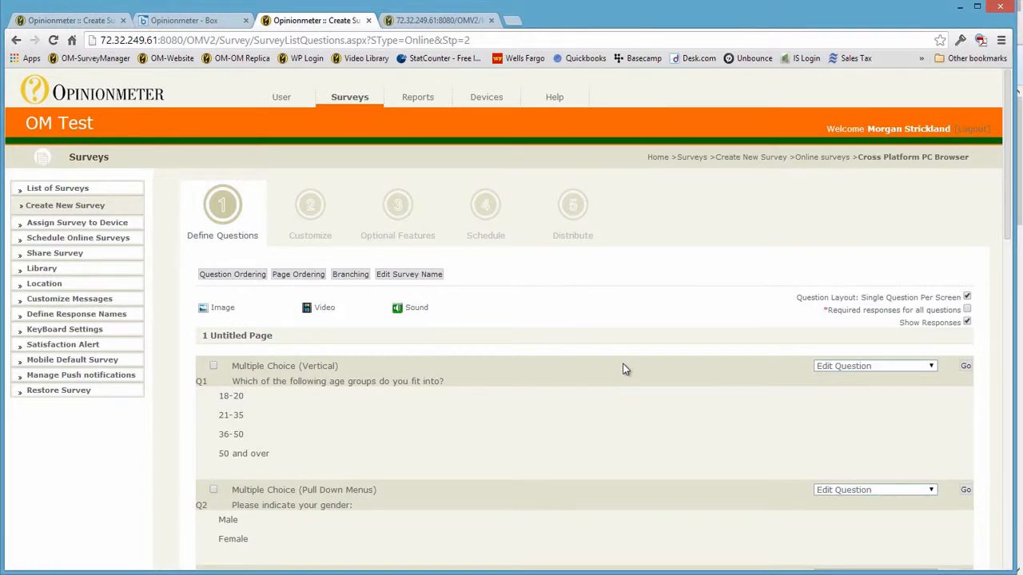
mouse_move(361, 536)
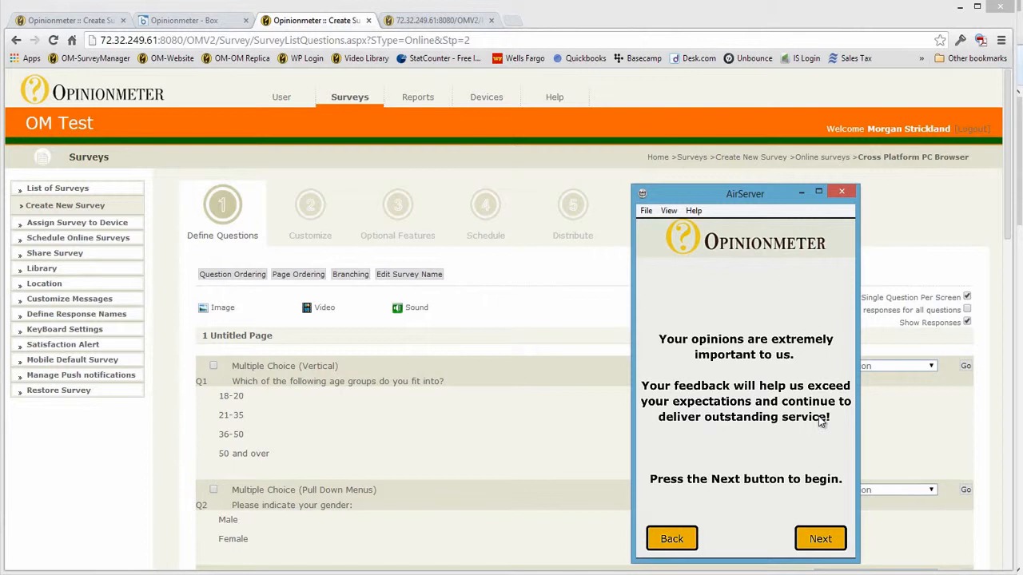
mouse_move(802, 344)
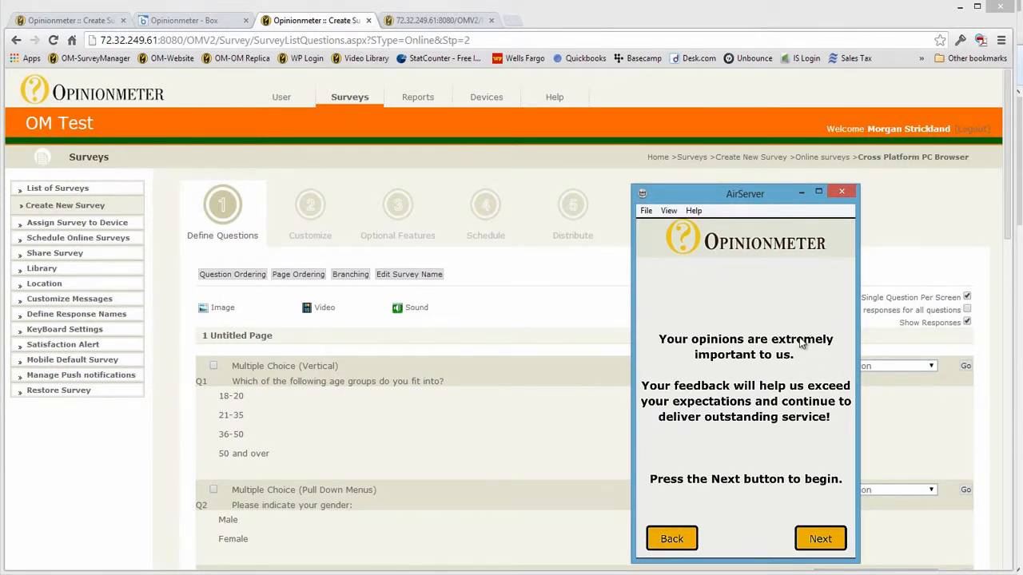
mouse_move(790, 412)
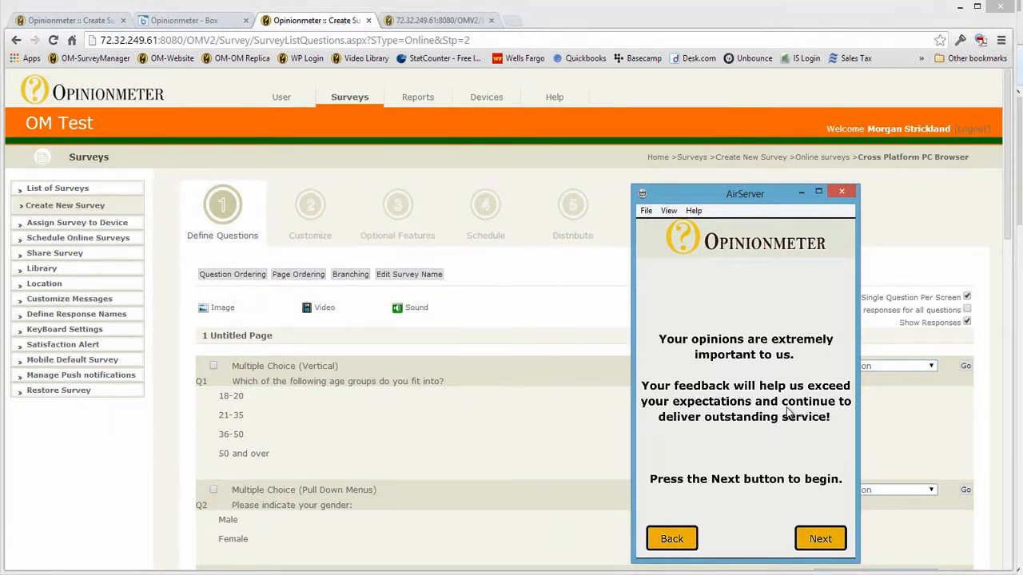
Start the survey and advance through the age, gender, race and education questions
left_click(820, 539)
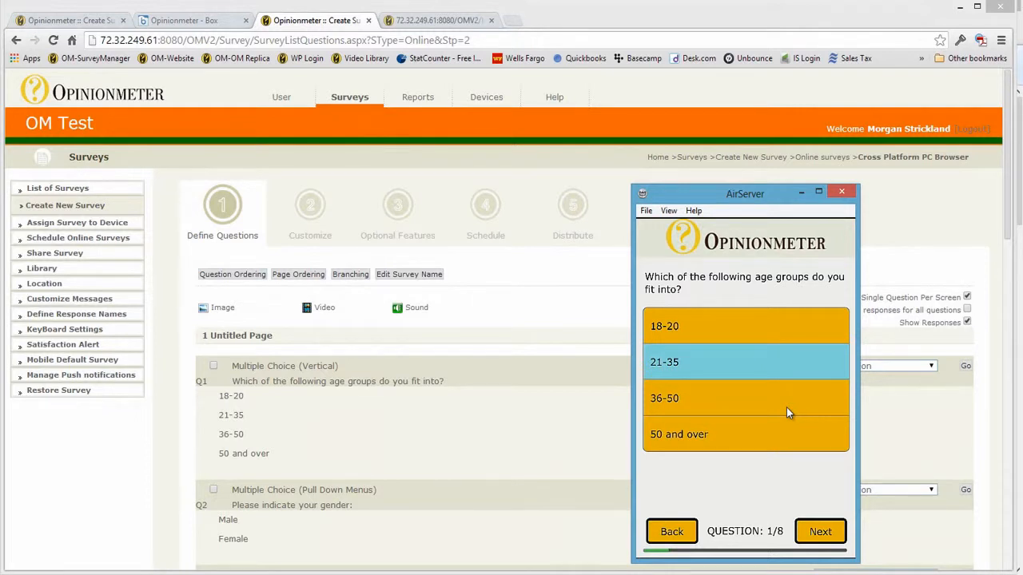
left_click(820, 530)
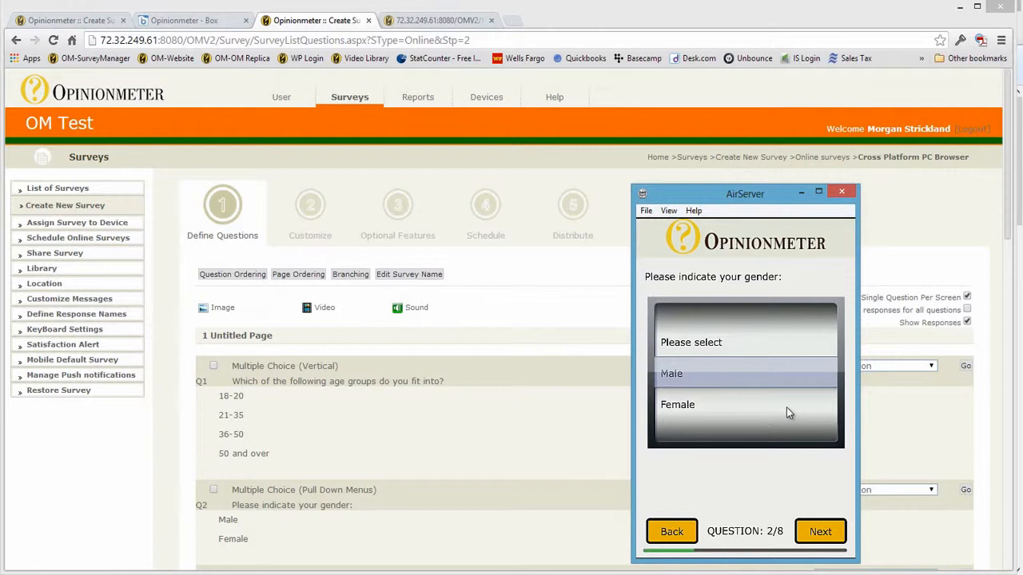
left_click(820, 531)
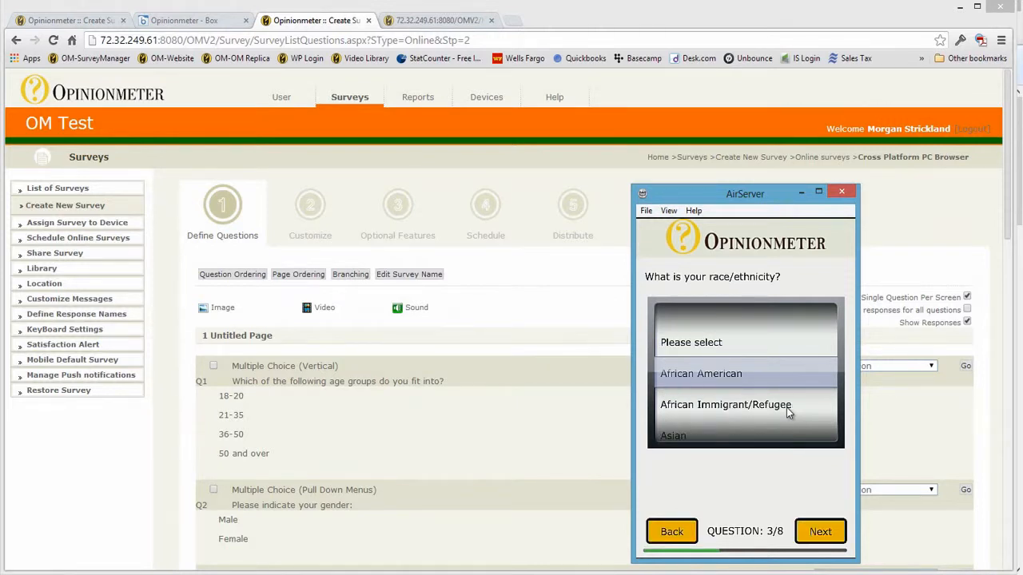
scroll("down", 3)
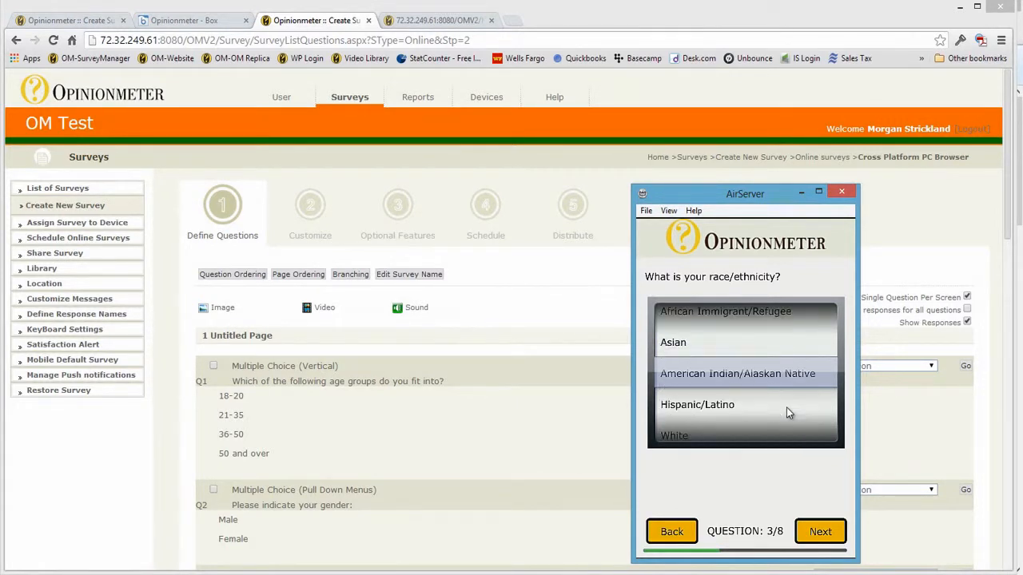
scroll("down", 3)
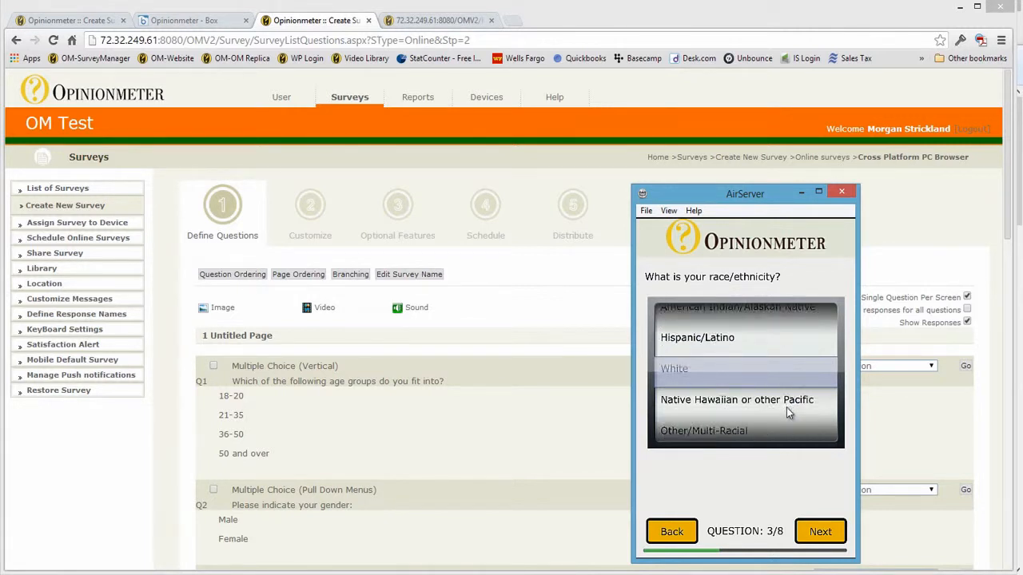
left_click(820, 531)
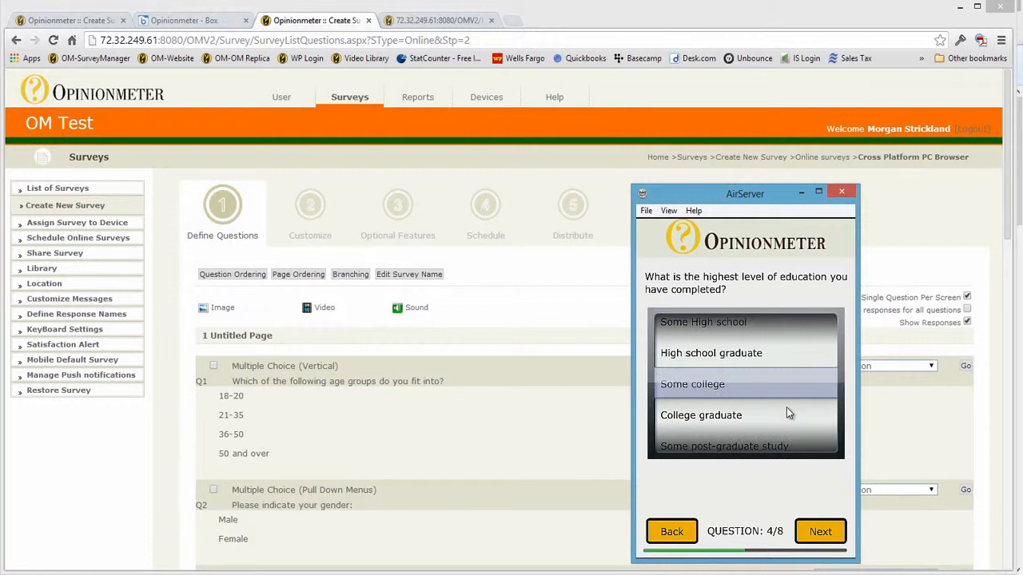
left_click(820, 531)
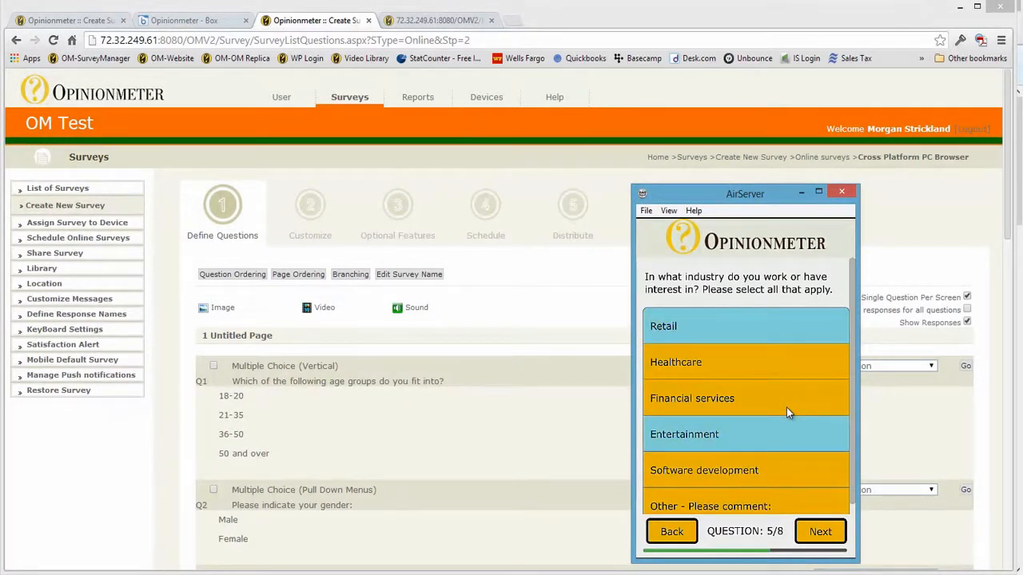
Answer the industry question and move Community up to second place in the ranking
left_click(820, 531)
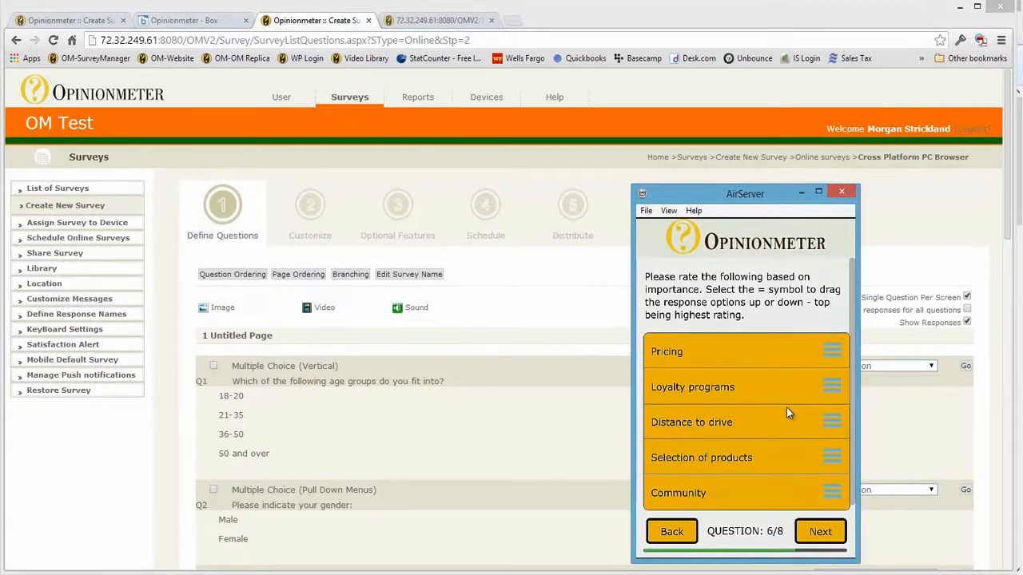
left_click_drag(831, 492, 831, 387)
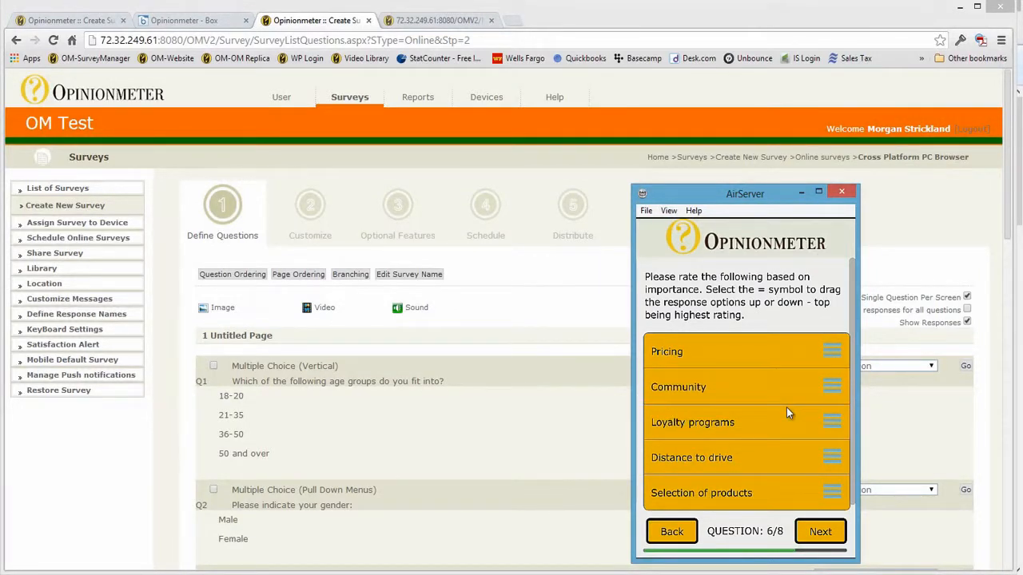
left_click(820, 530)
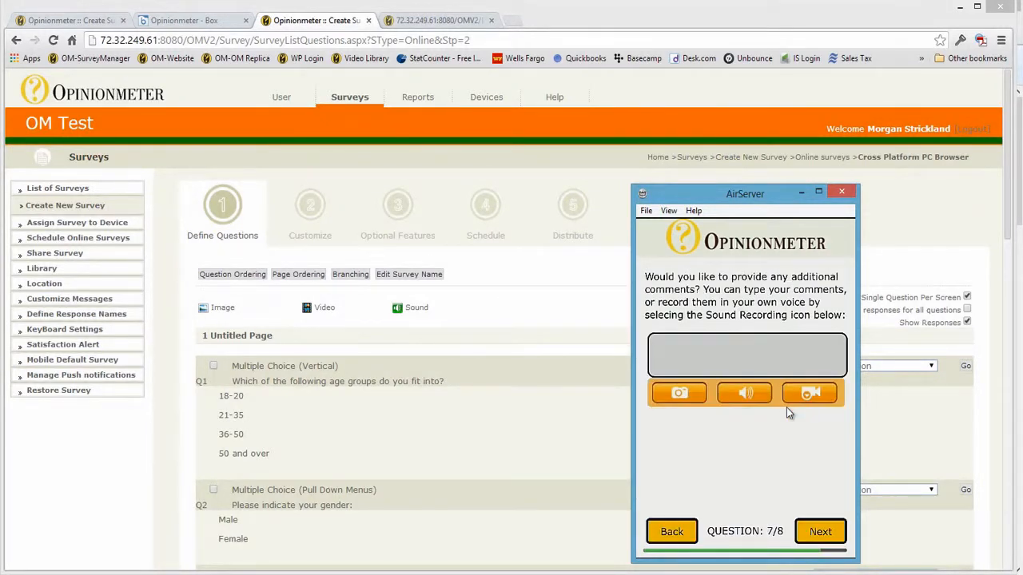
Leave the comment 'Test' and continue to the concluding thank-you page
left_click(745, 355)
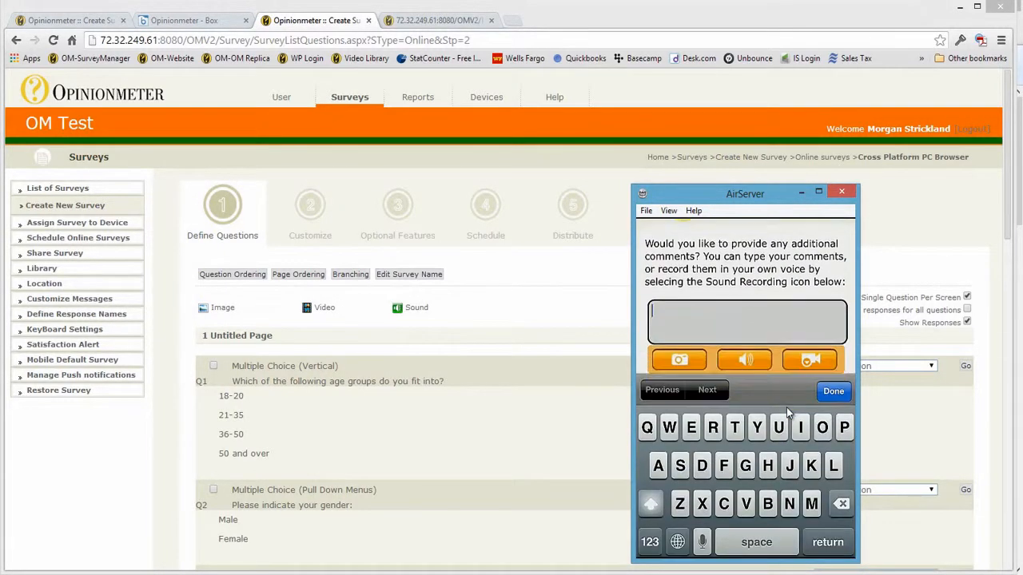
type("Tes")
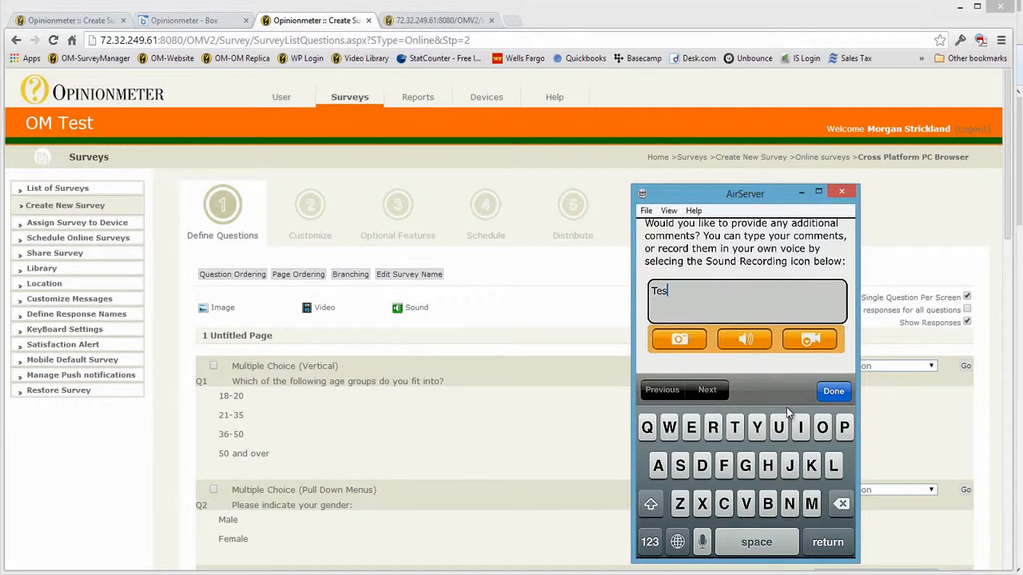
type("t")
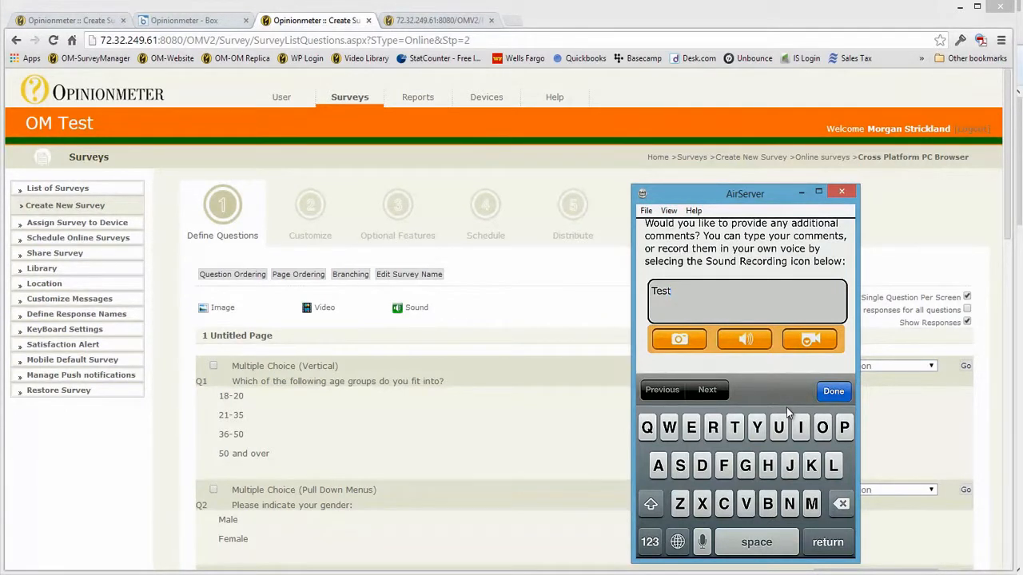
left_click(834, 390)
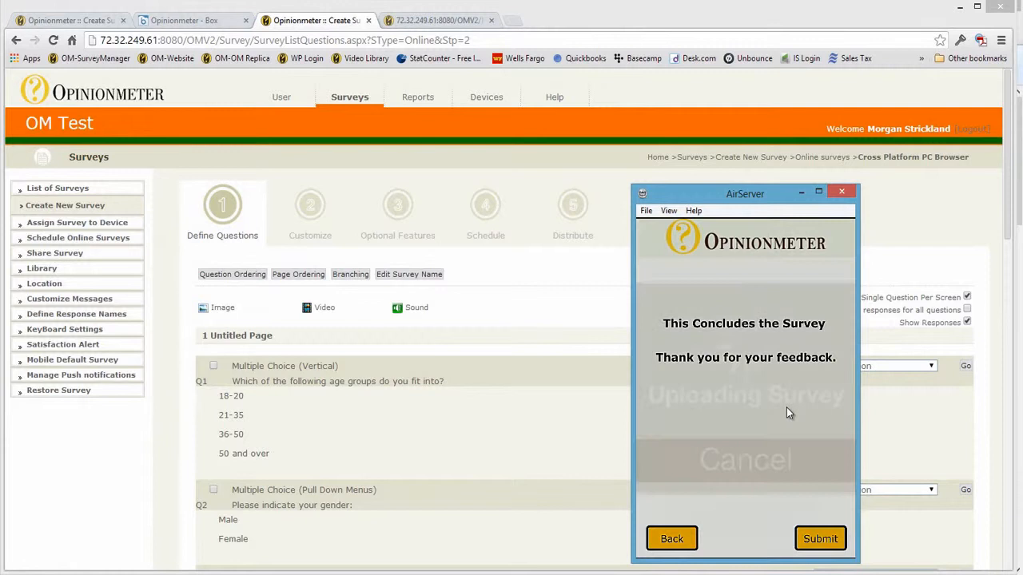
Submit the completed survey responses from the concluding page
left_click(820, 537)
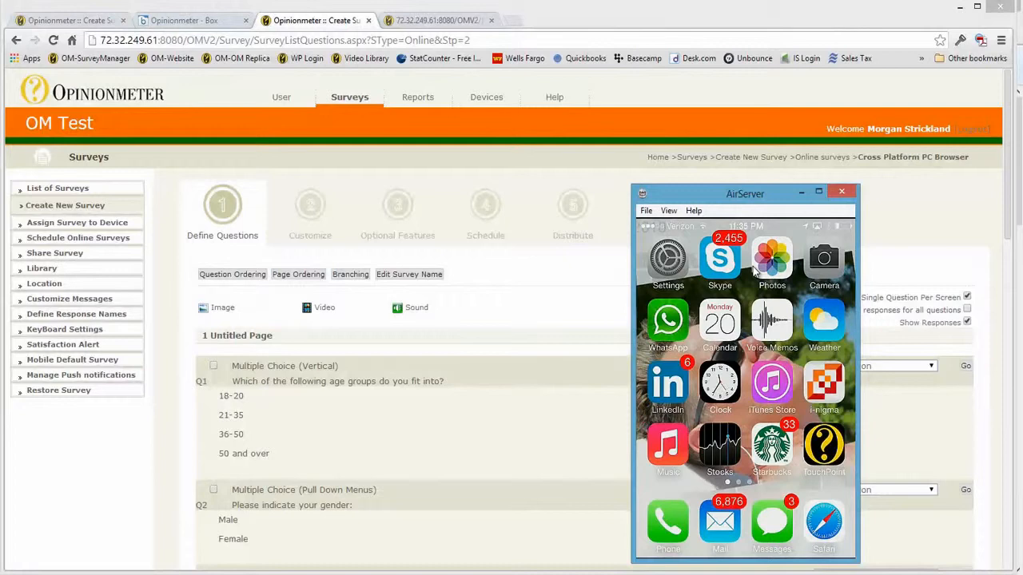
mouse_move(538, 323)
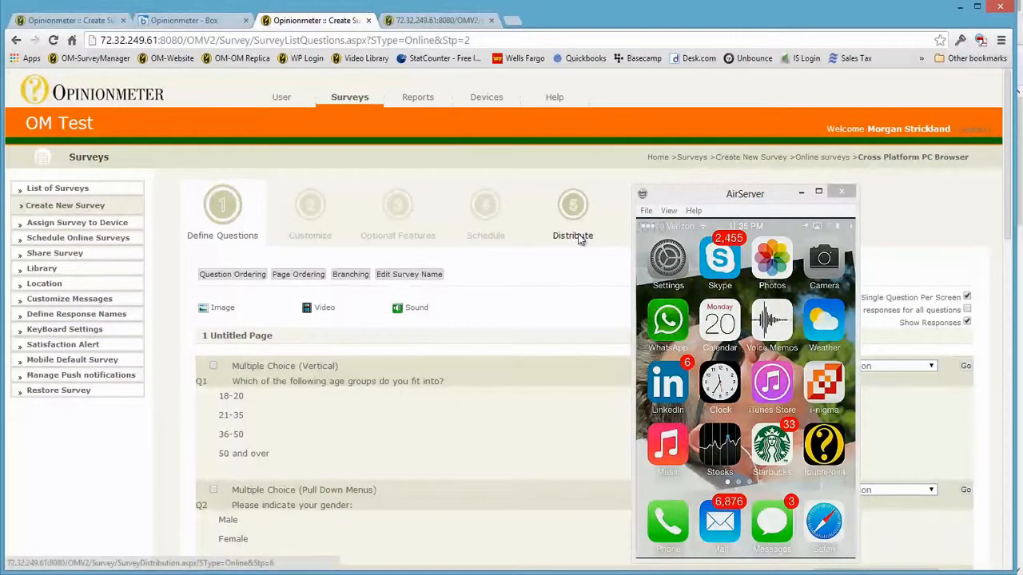
Set the survey's distribution type to Public so a QR code and URL are generated
left_click(572, 204)
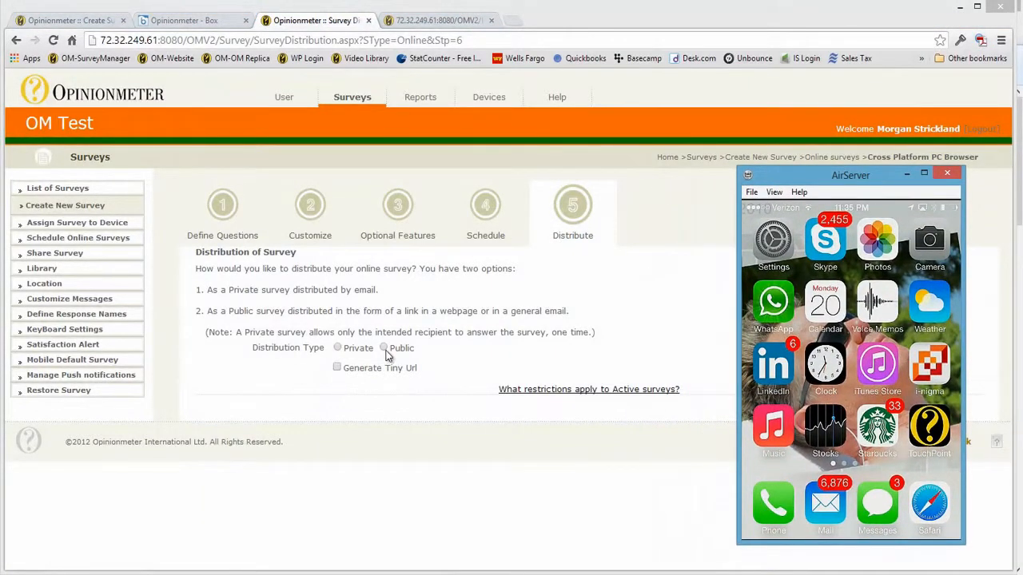
left_click(384, 348)
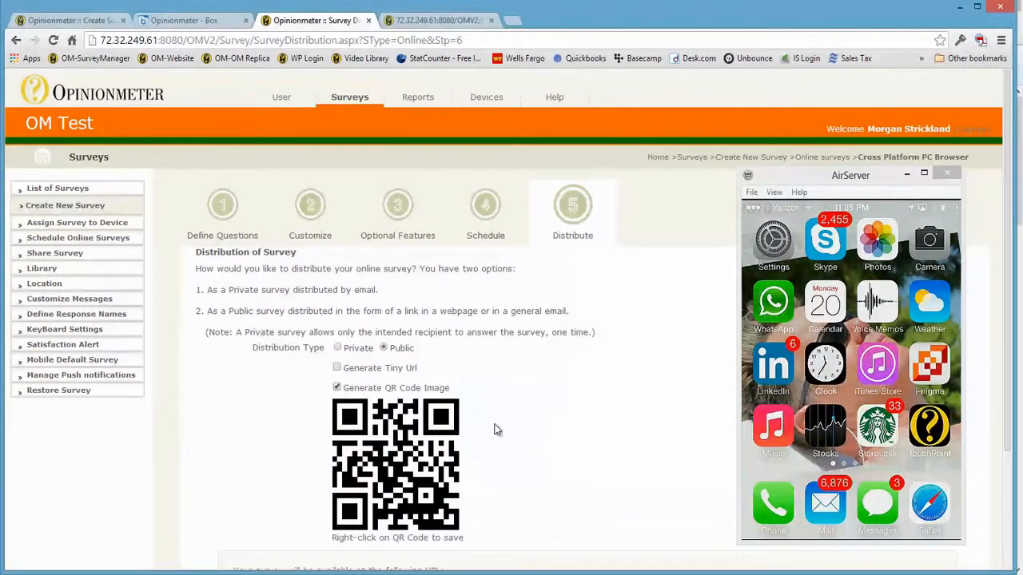
scroll("down", 3)
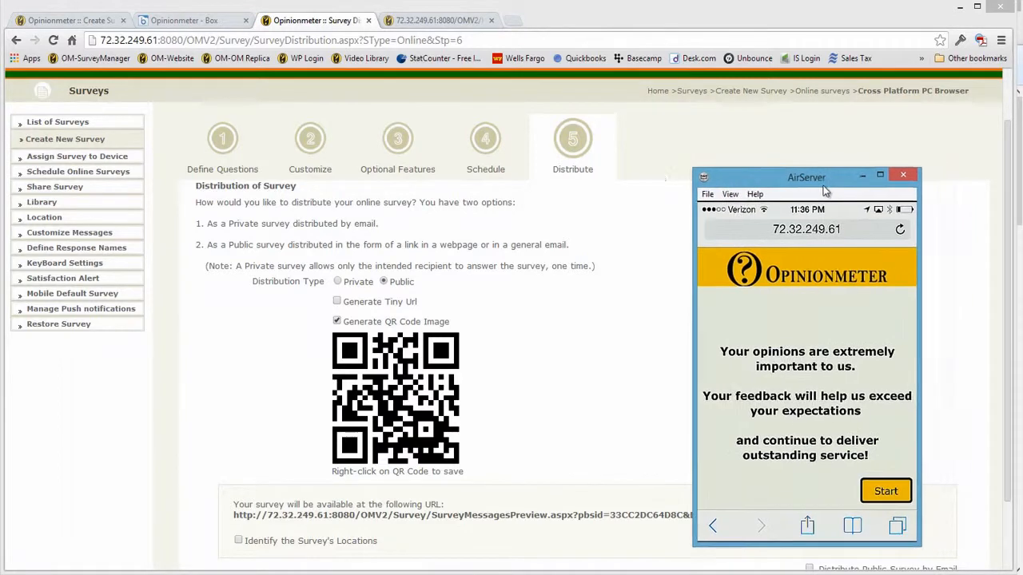
Start the browser survey, choose the 21-35 age group and advance past gender and education
left_click_drag(805, 176, 719, 163)
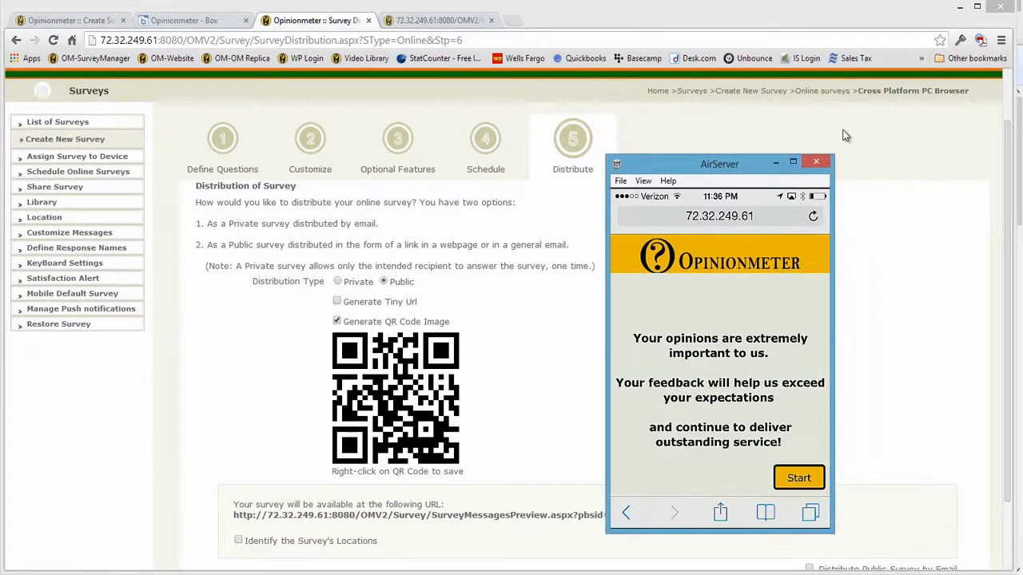
mouse_move(769, 215)
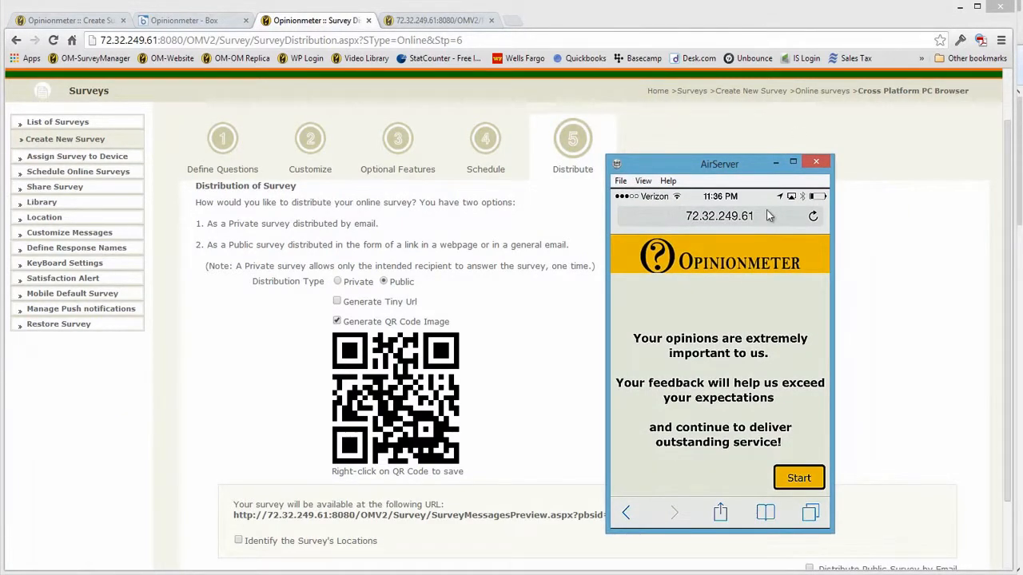
mouse_move(718, 222)
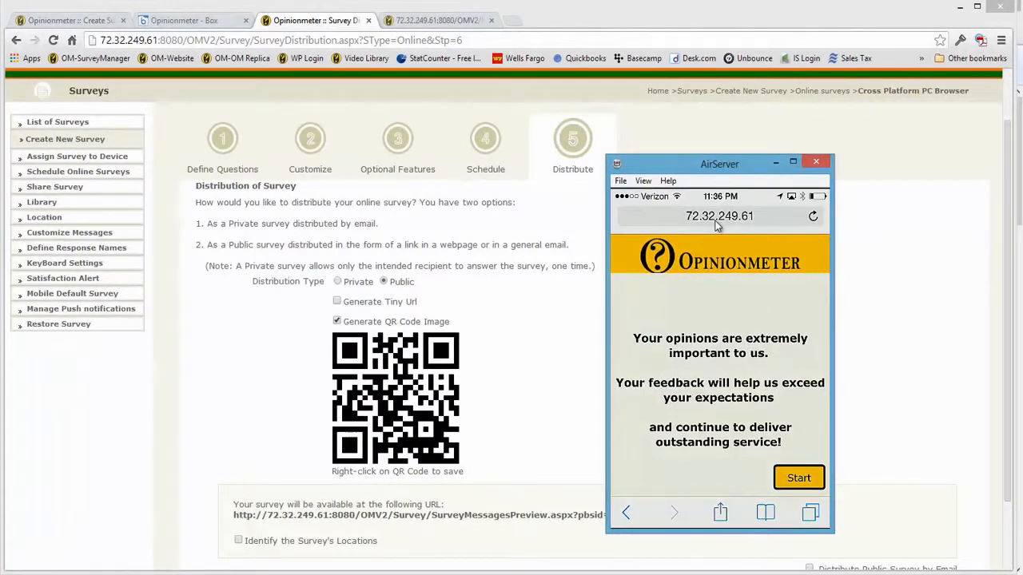
left_click(799, 476)
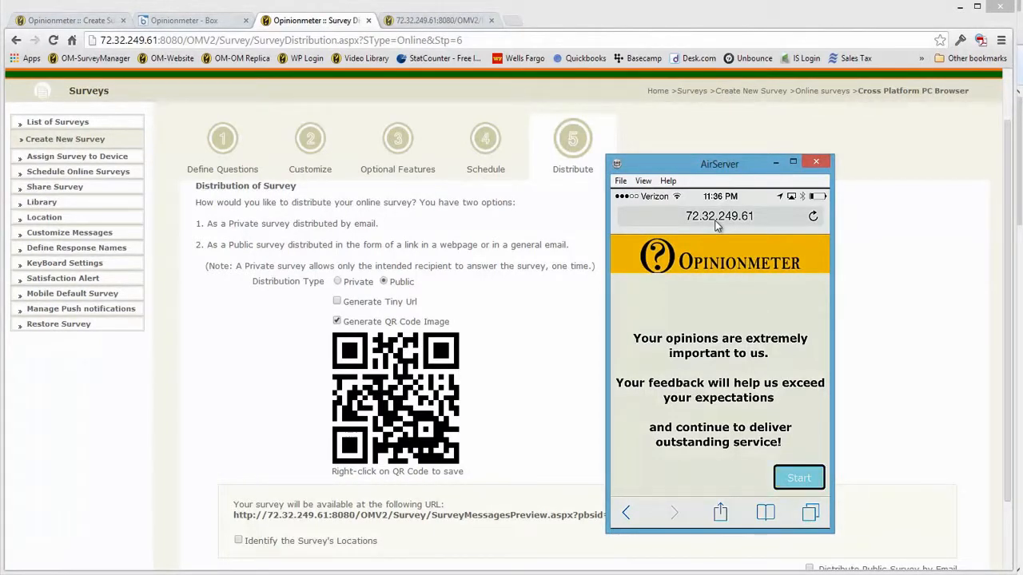
left_click(799, 476)
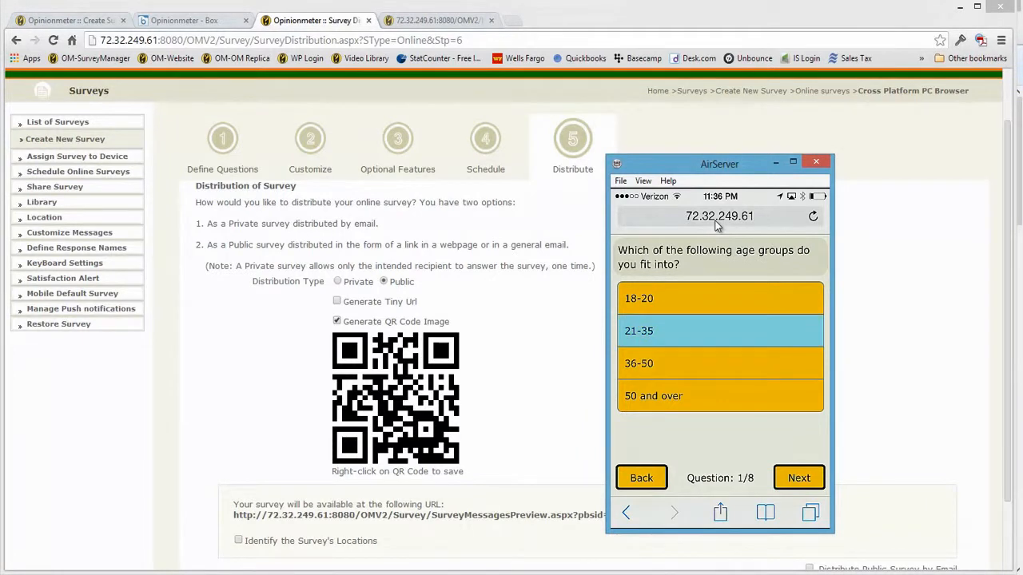
left_click(800, 476)
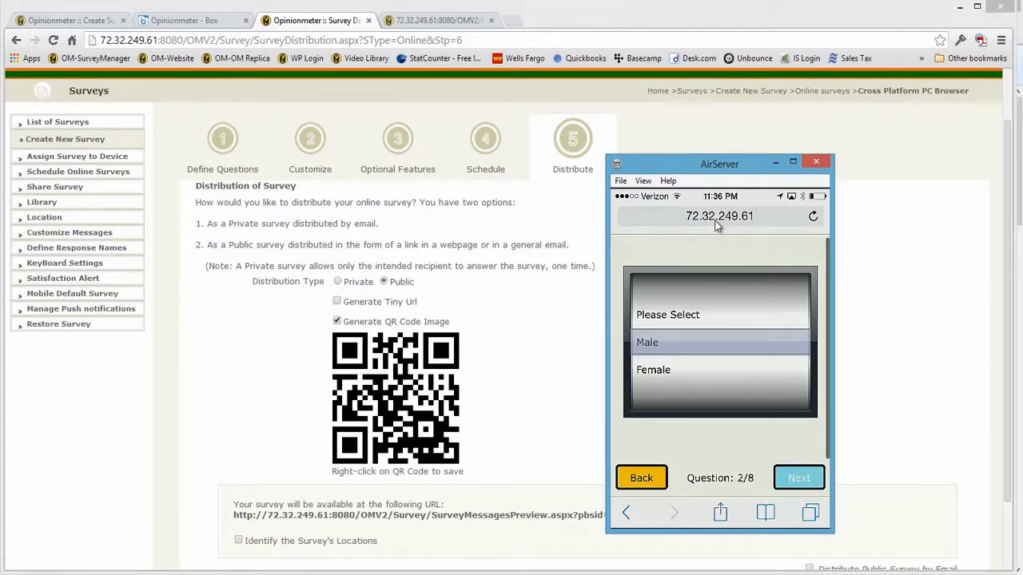
left_click(799, 477)
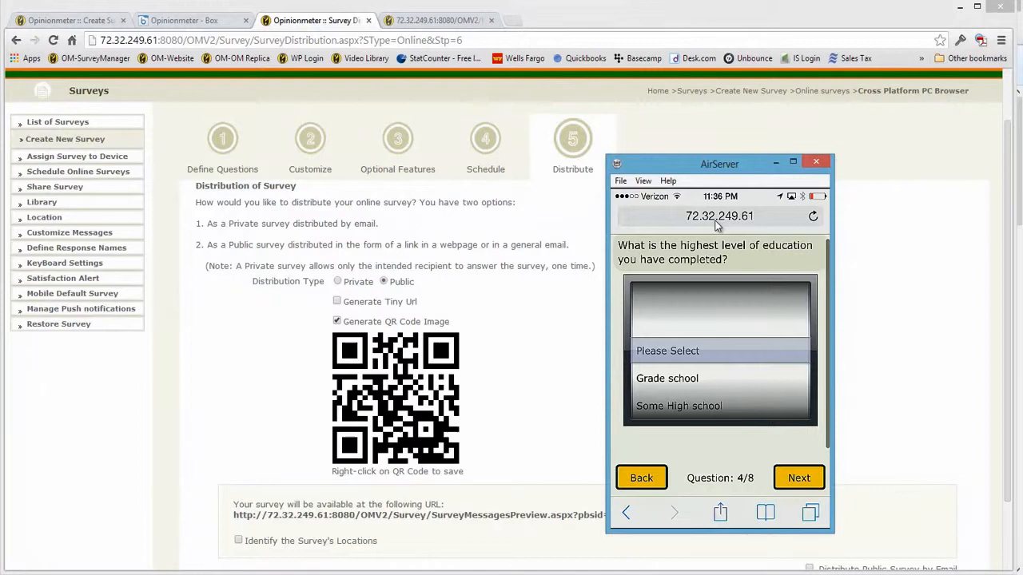
left_click(799, 478)
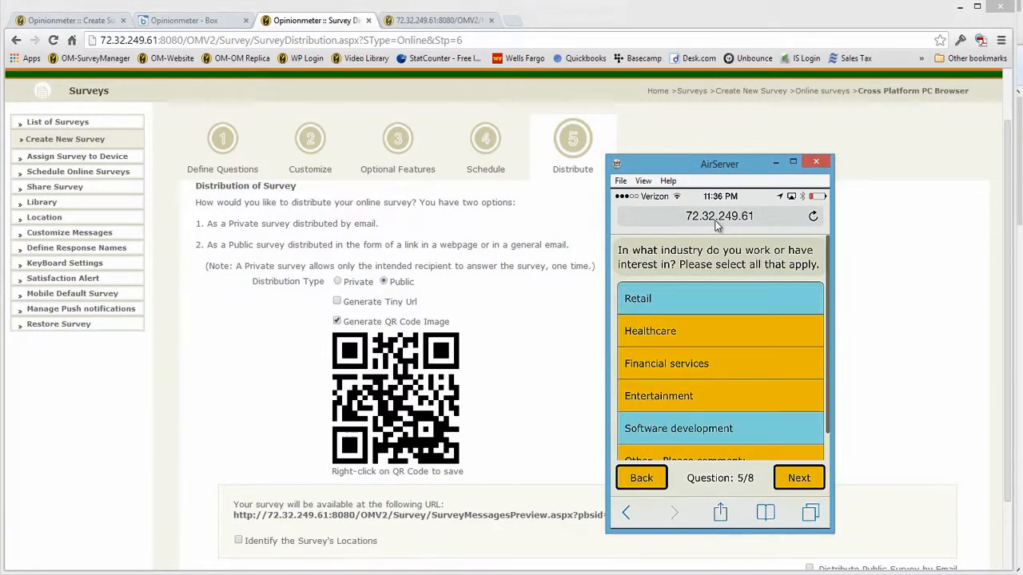
Rank Loyalty programs below Selection of products and continue to the comments question
left_click(799, 478)
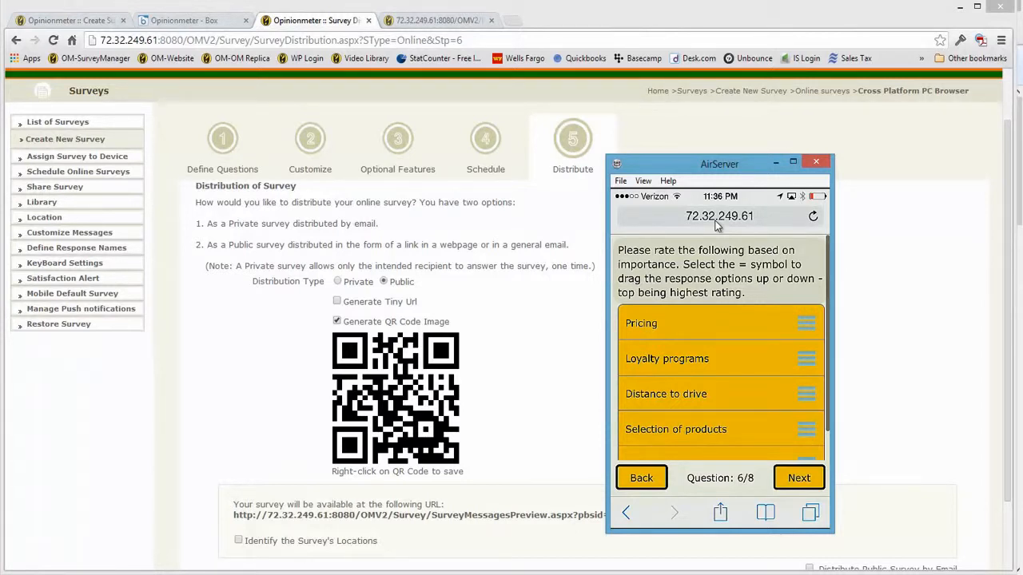
left_click_drag(805, 358, 806, 428)
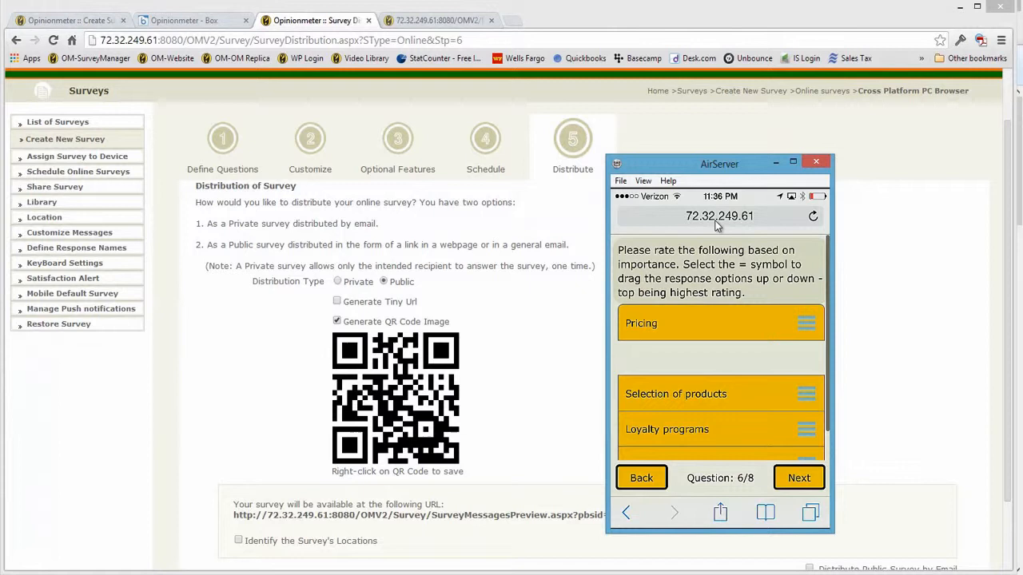
scroll("down", 3)
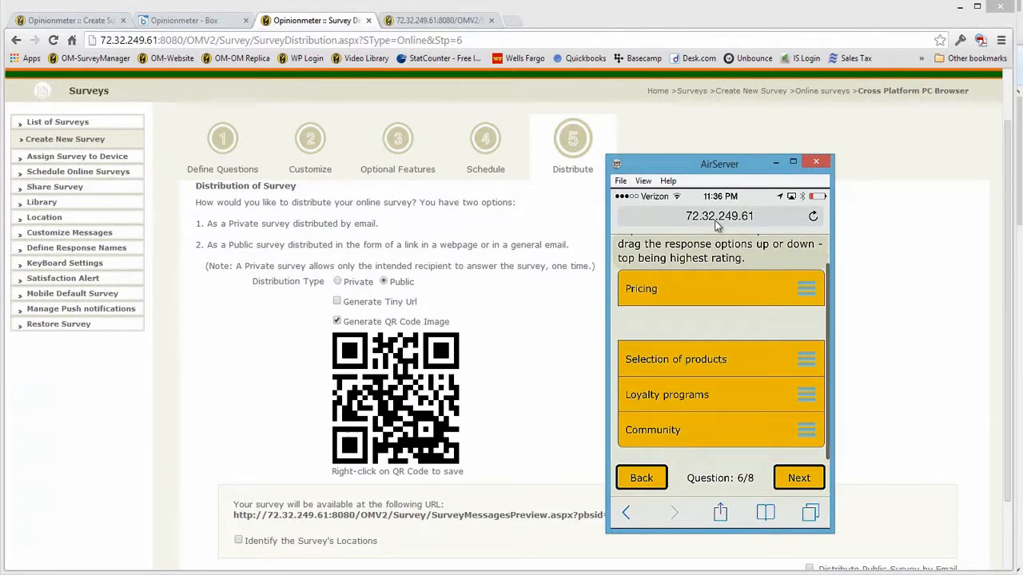
left_click(799, 478)
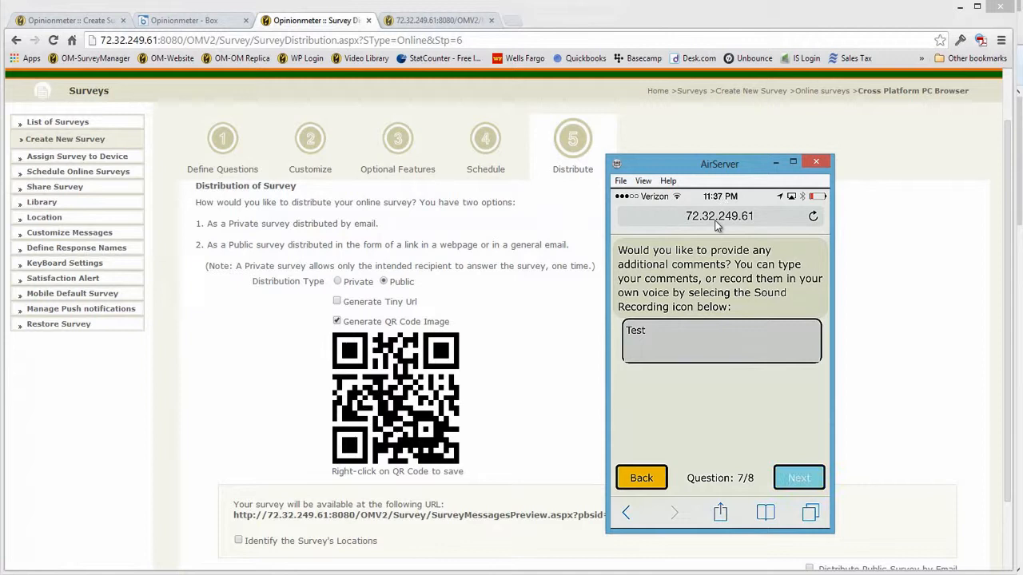
Submit the comment and a very likely recommendation rating to finish the survey
left_click(799, 476)
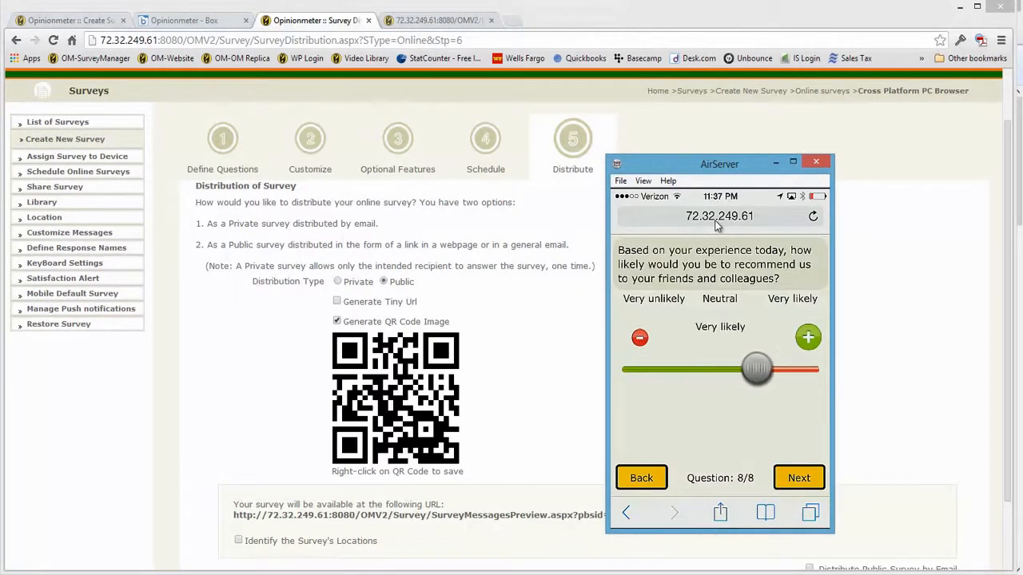
left_click(799, 476)
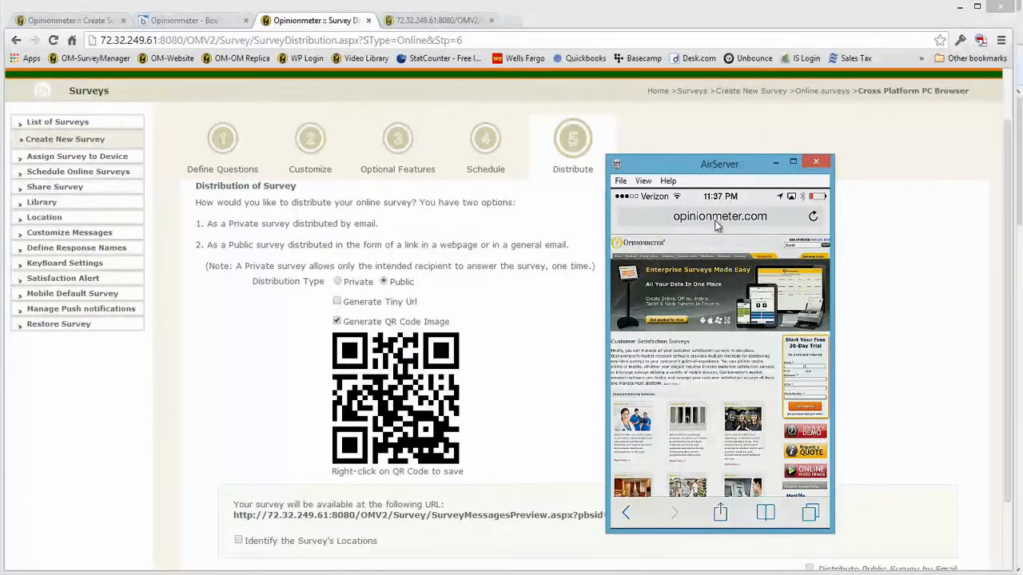
mouse_move(733, 397)
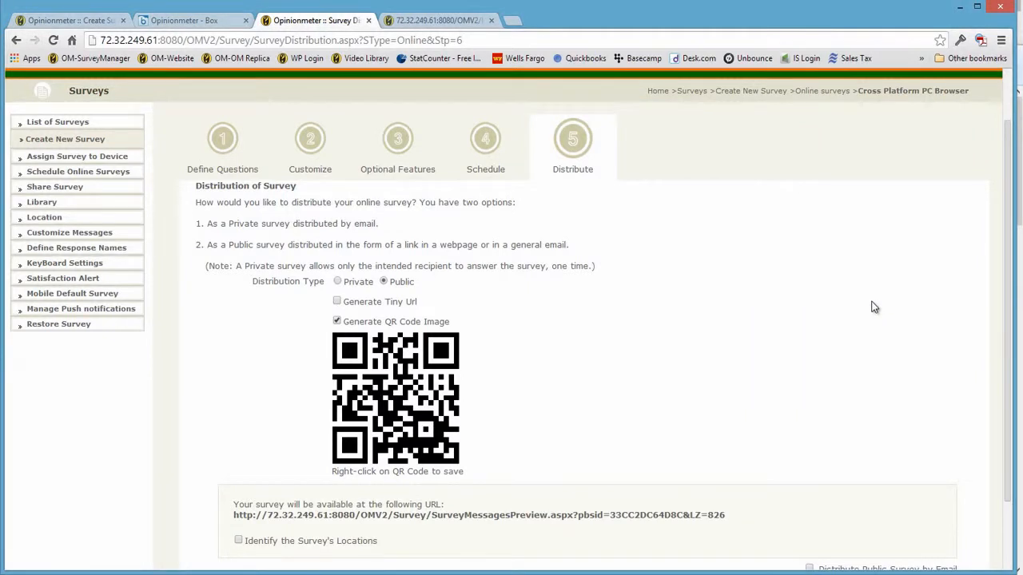
mouse_move(738, 137)
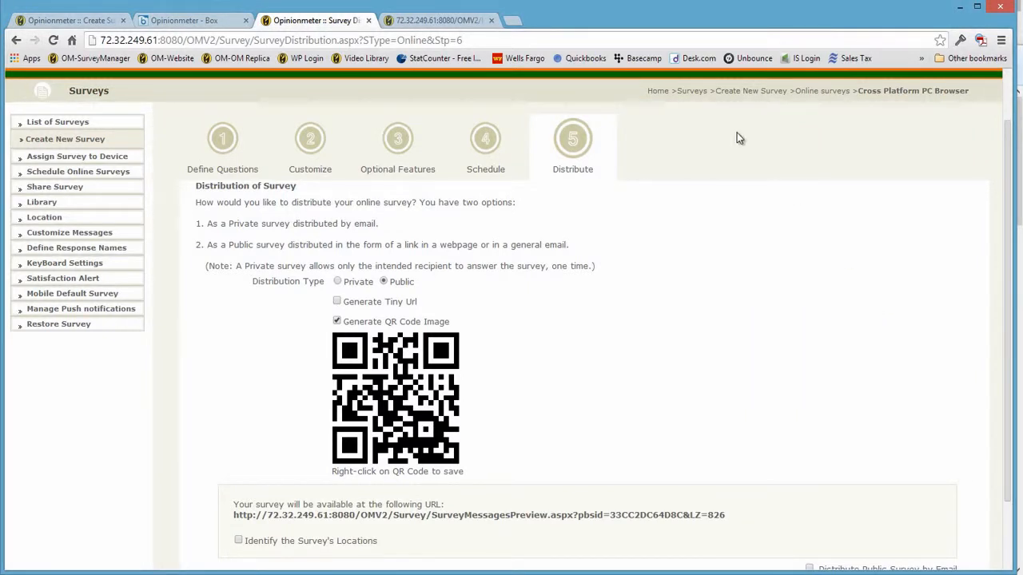
mouse_move(560, 90)
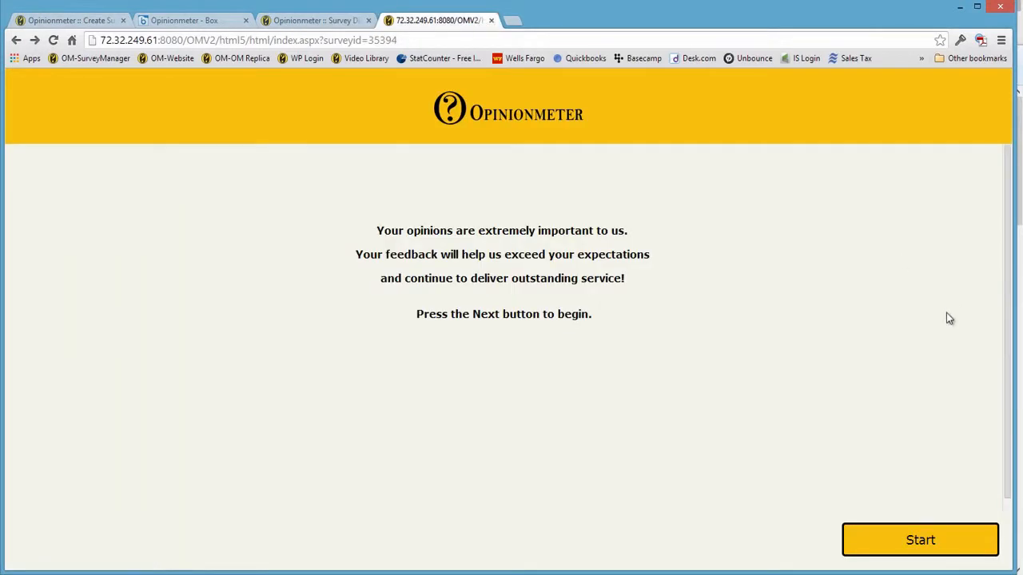
mouse_move(673, 454)
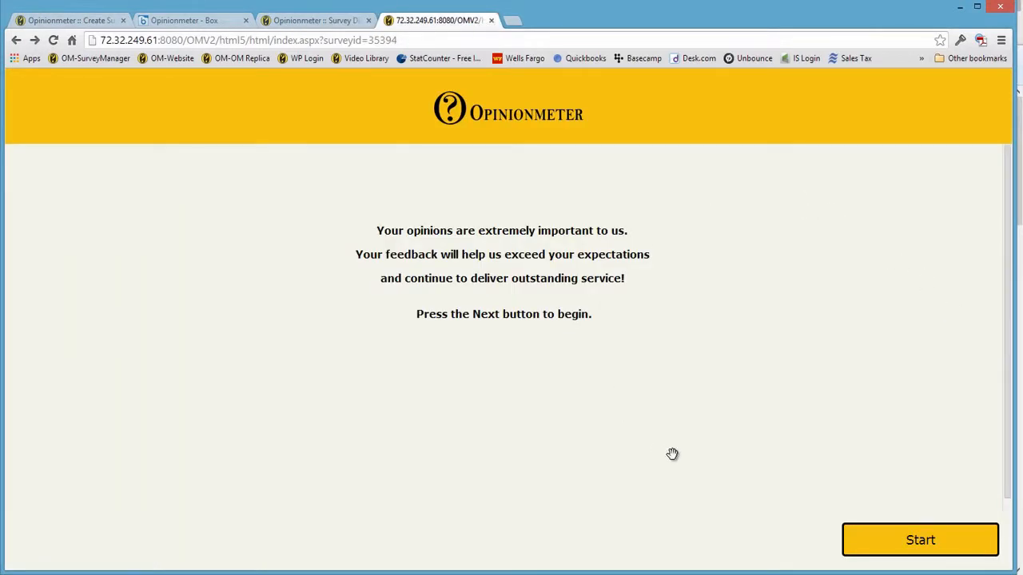
Start the survey from its welcome page in the desktop browser tab
left_click(921, 540)
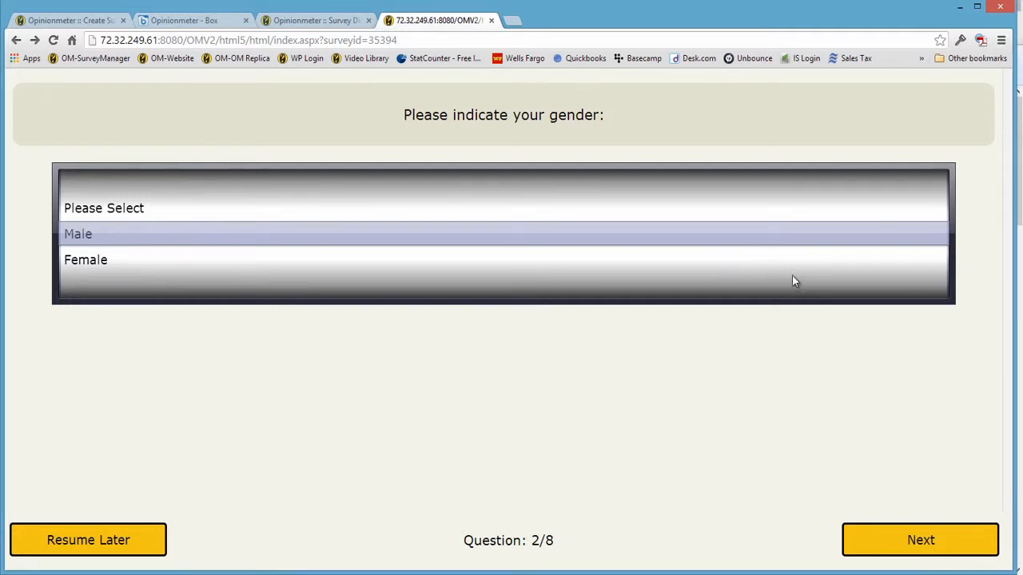
Answer Male, White and Retail on the gender, ethnicity and industry questions
left_click(920, 540)
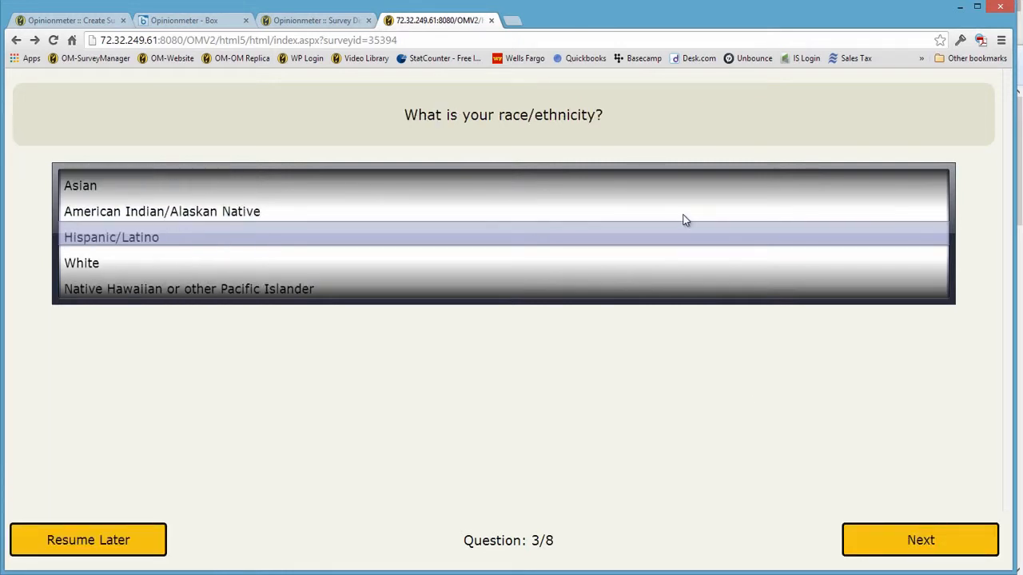
scroll("down", 3)
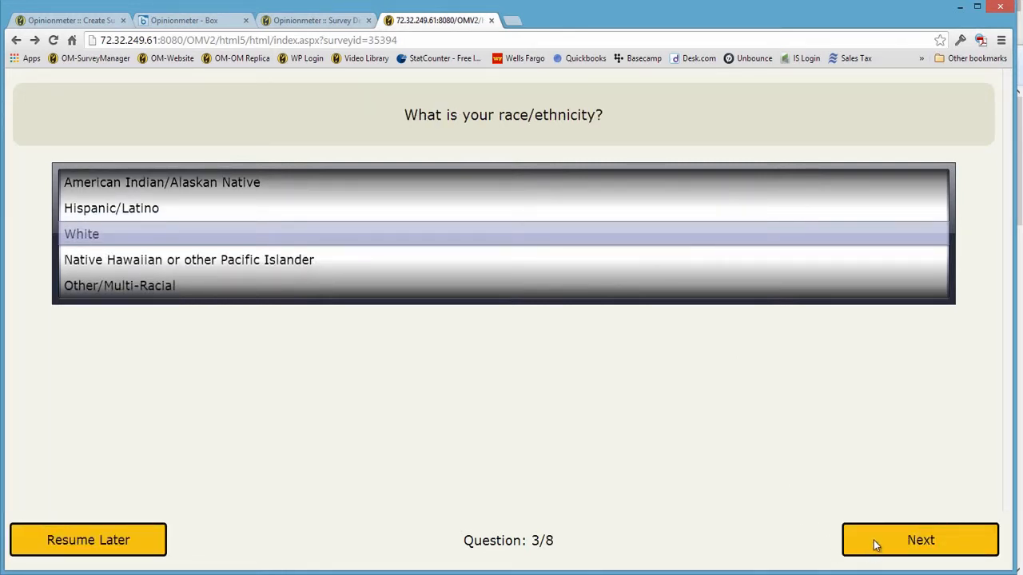
left_click(921, 540)
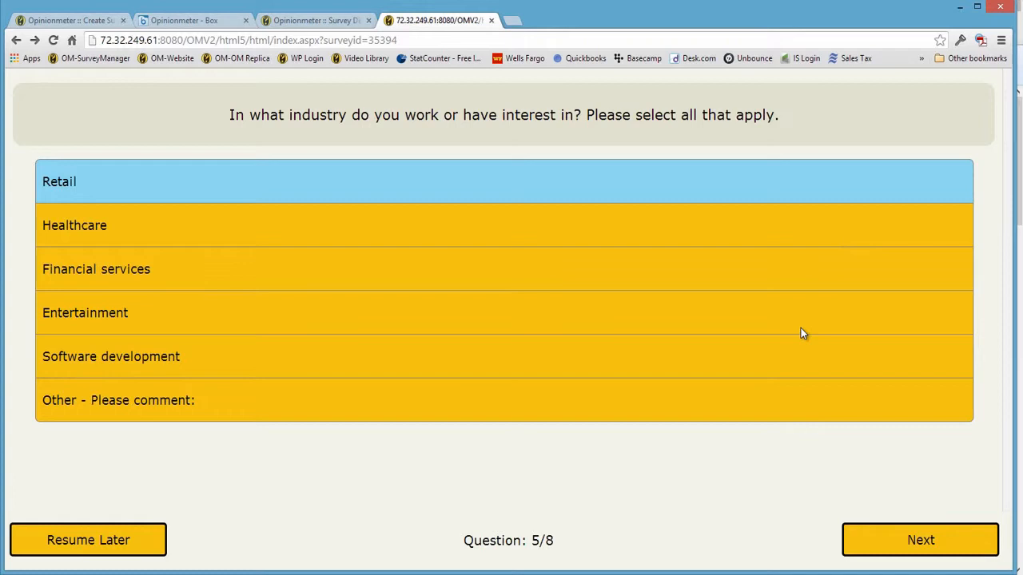
left_click(921, 540)
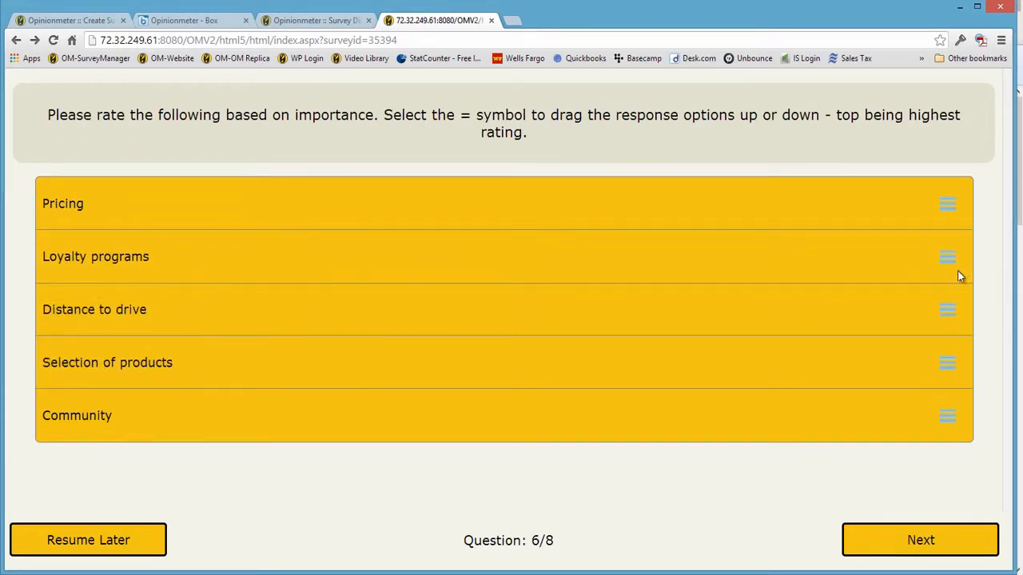
Pass the ranking question, leave the comment 'test' and reach the final question
left_click(921, 540)
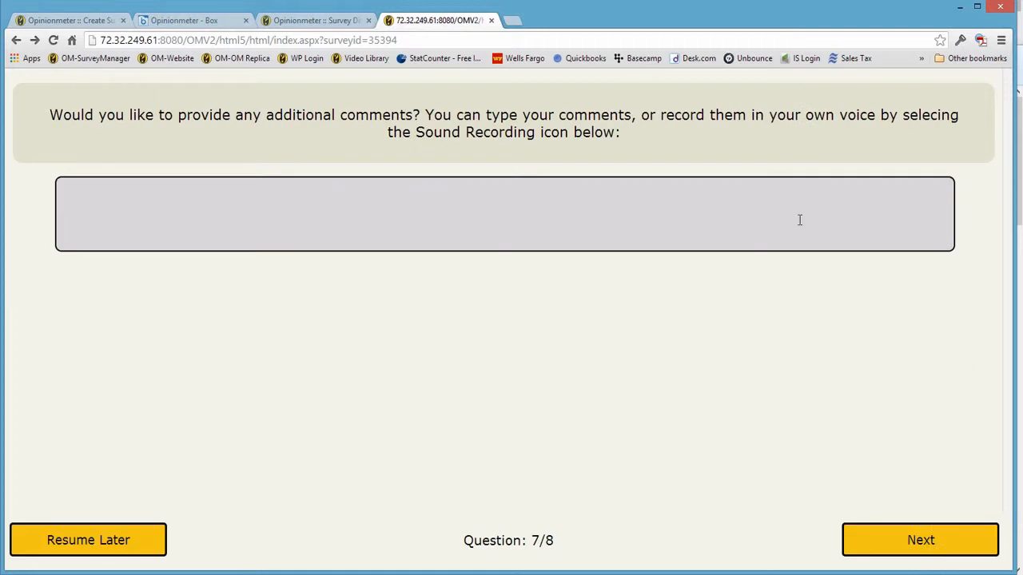
type("test")
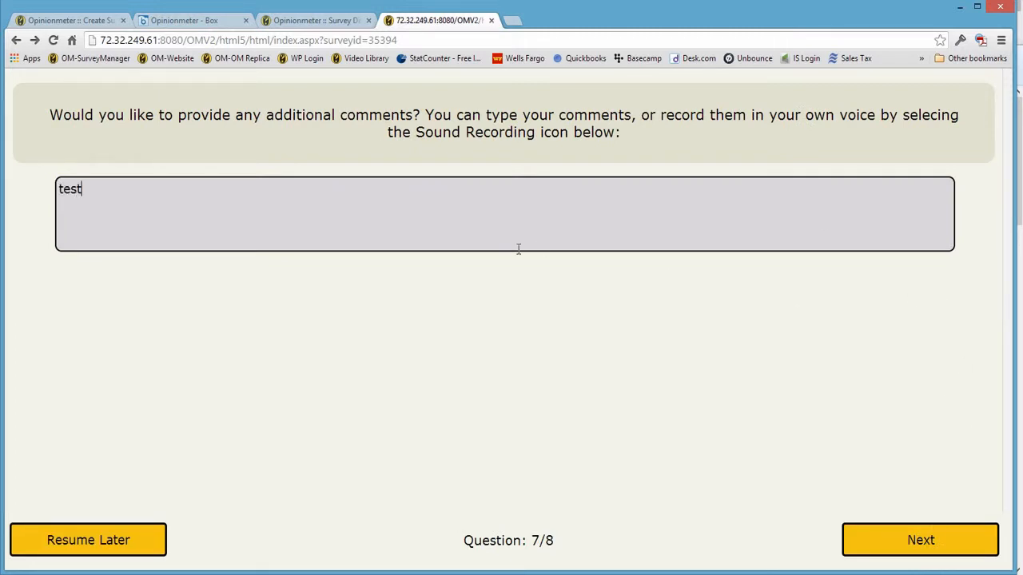
mouse_move(259, 288)
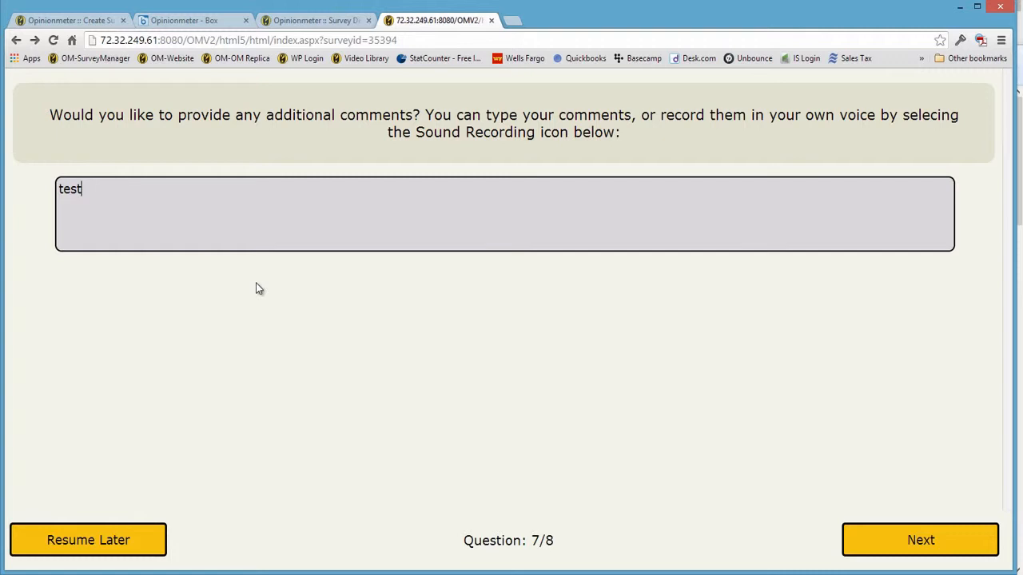
mouse_move(729, 275)
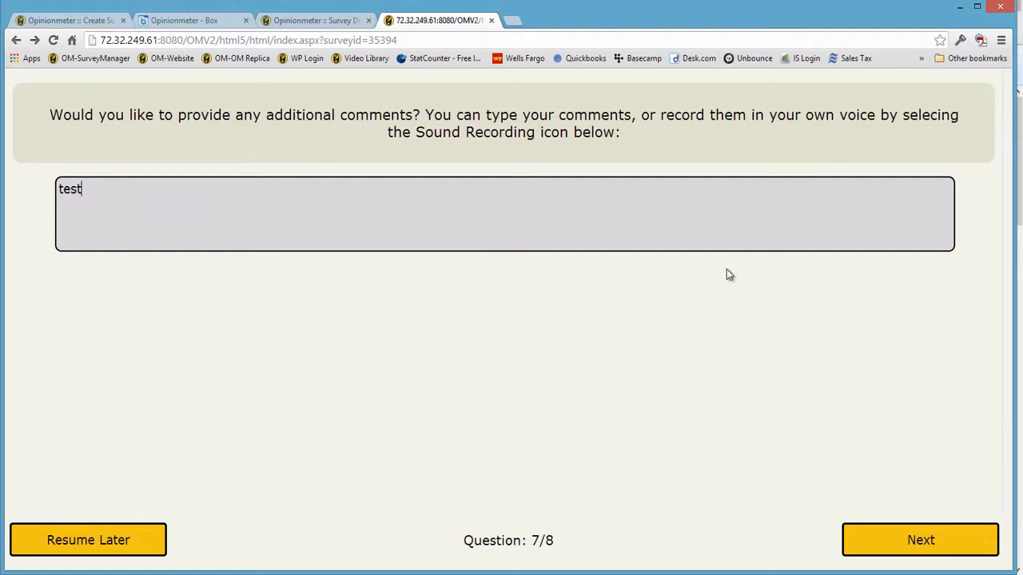
mouse_move(549, 290)
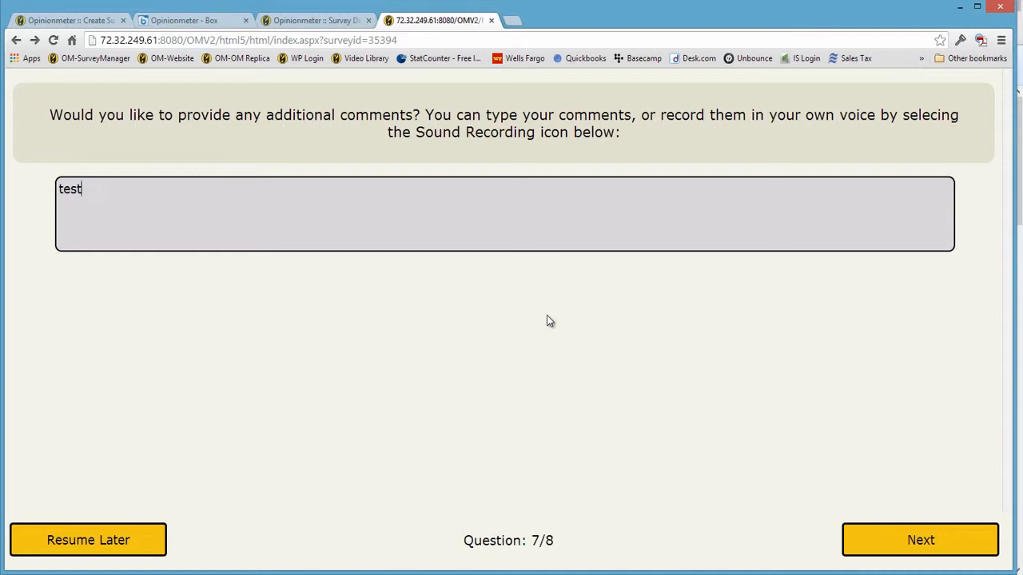
mouse_move(748, 492)
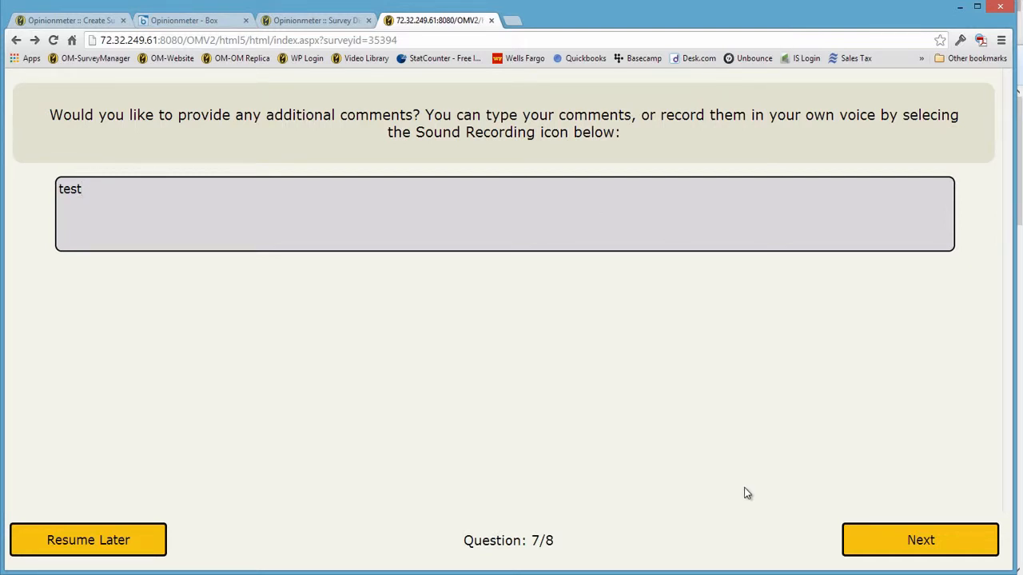
left_click(921, 540)
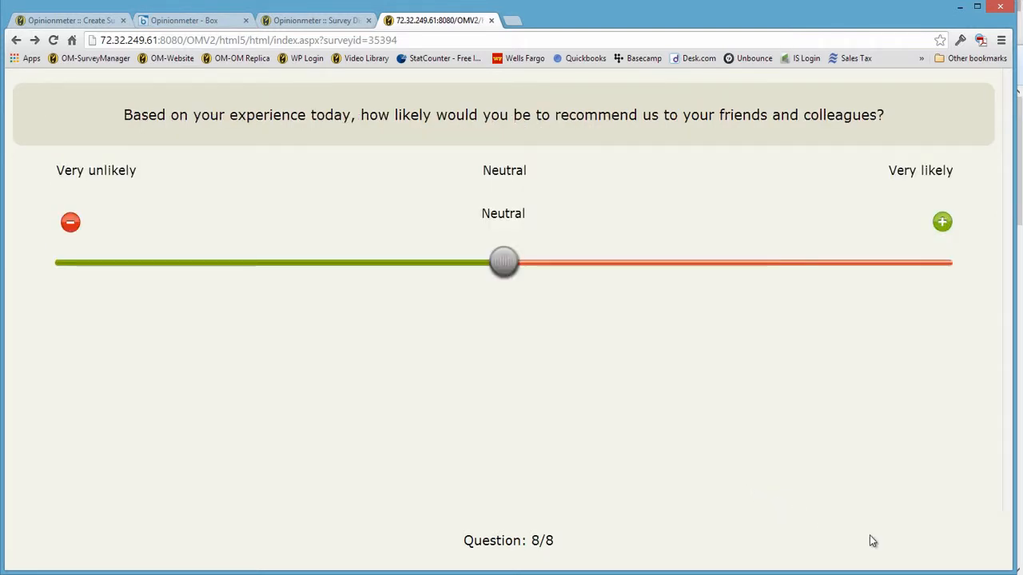
Slide the recommendation rating to Very likely, submit, and close the thank-you page
left_click_drag(504, 262, 726, 262)
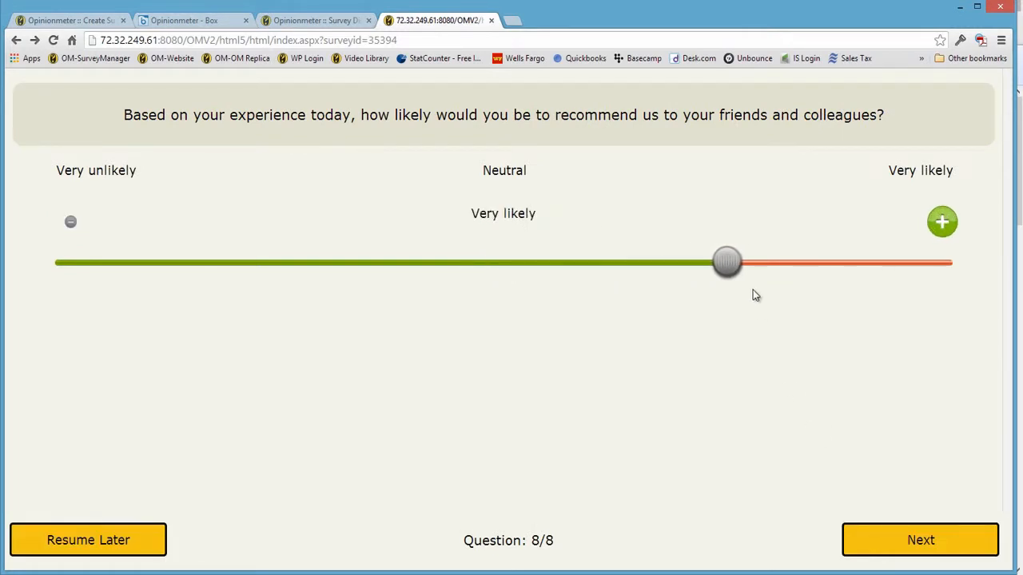
left_click_drag(726, 262, 855, 262)
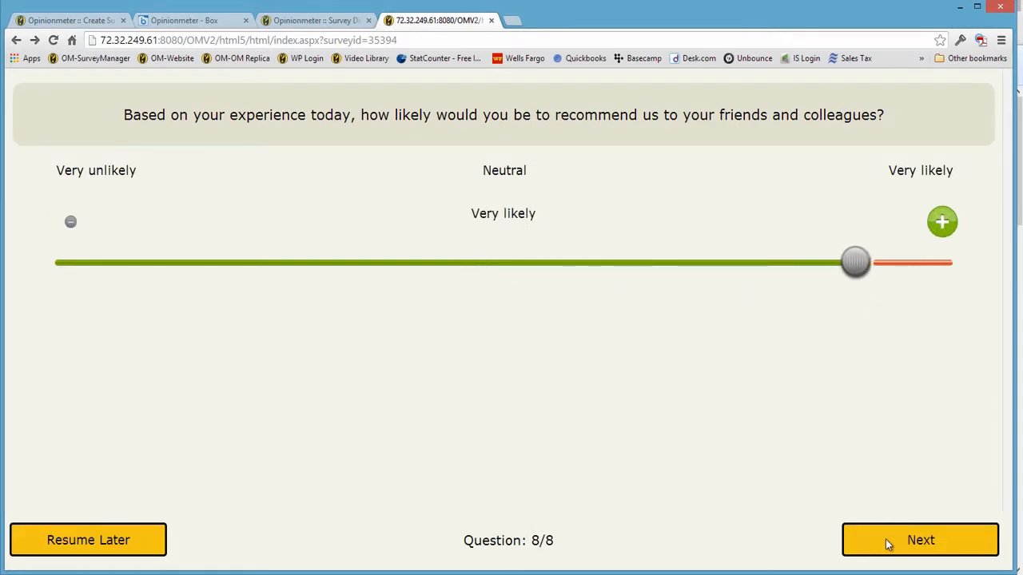
left_click(921, 541)
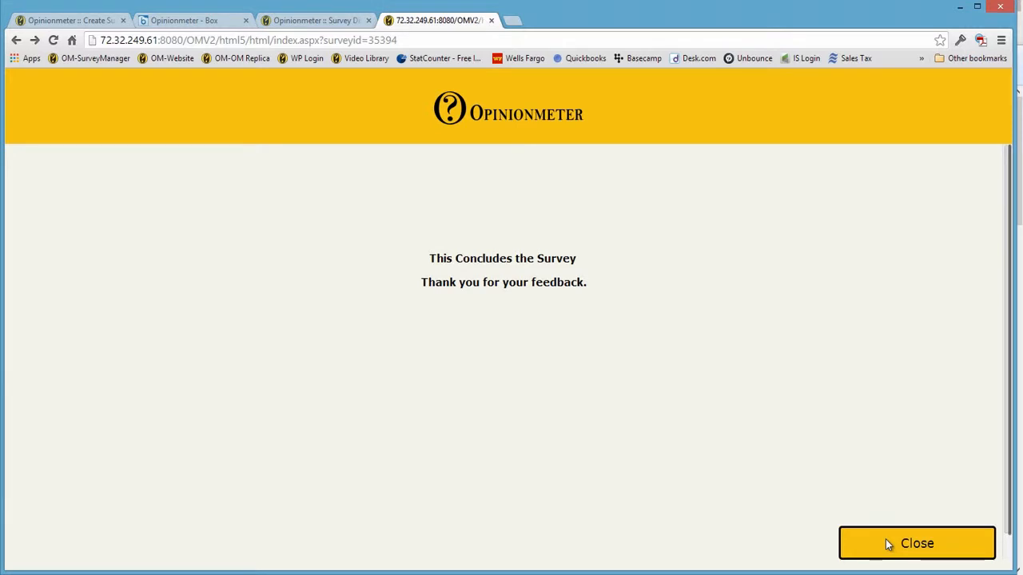
left_click(915, 544)
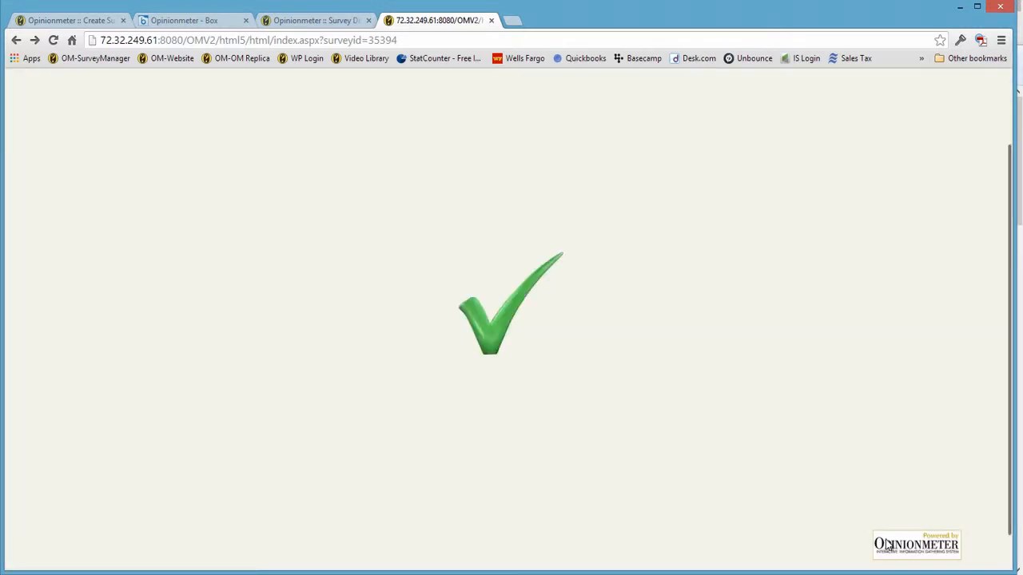
left_click(54, 40)
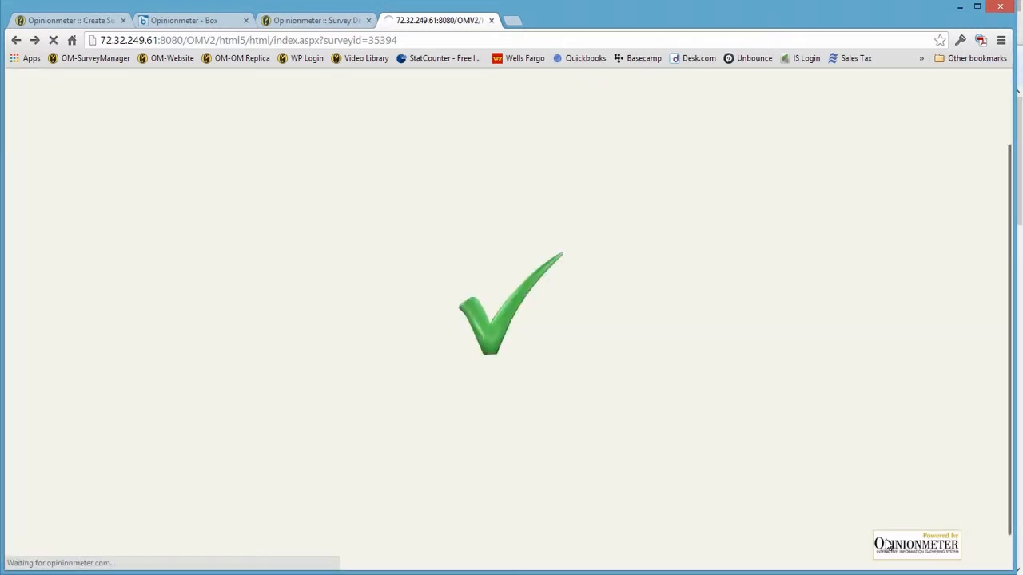